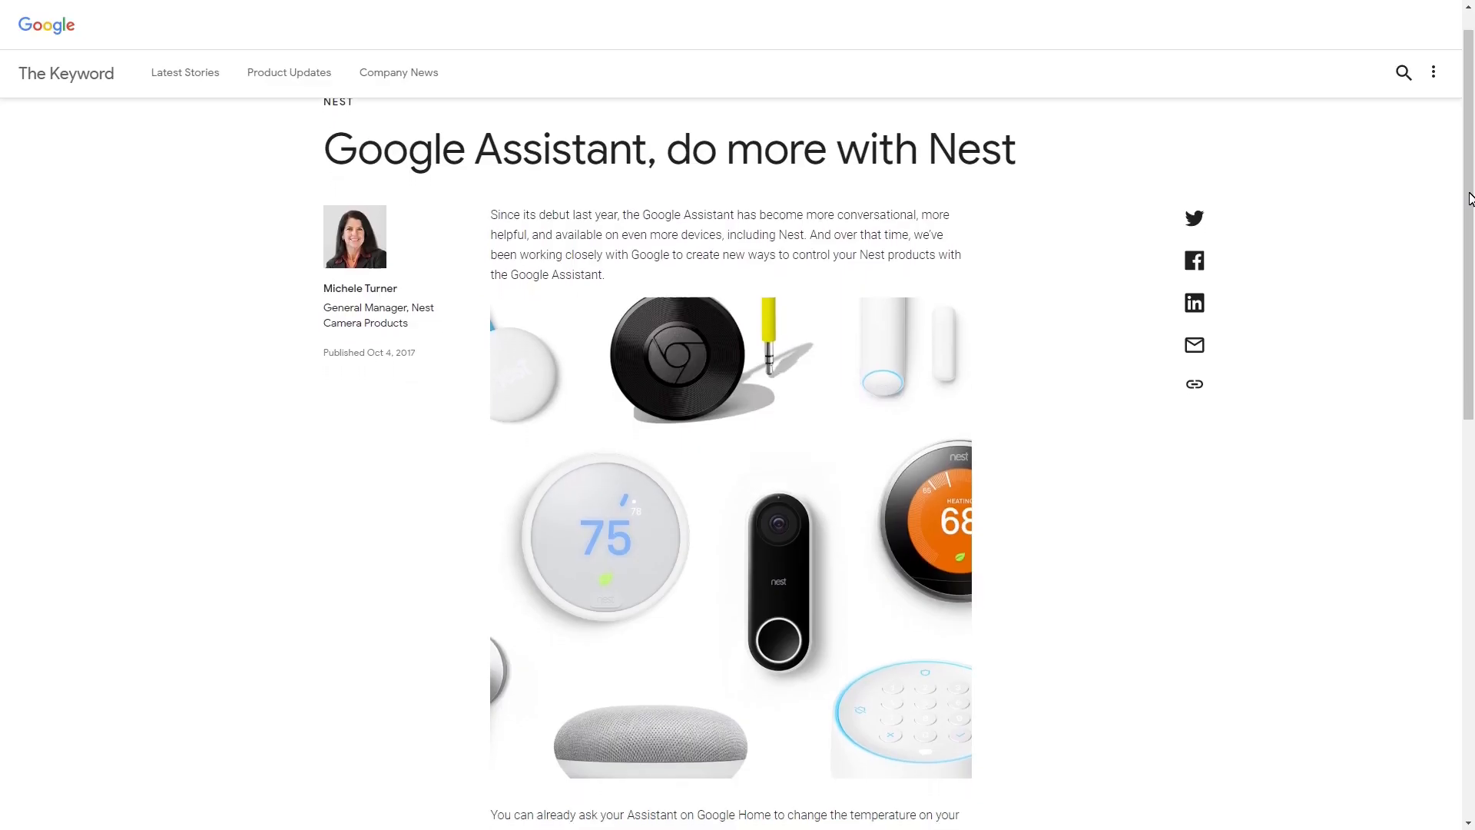
Scroll through the Assistant settings down to the Services section.
scroll("down", 3)
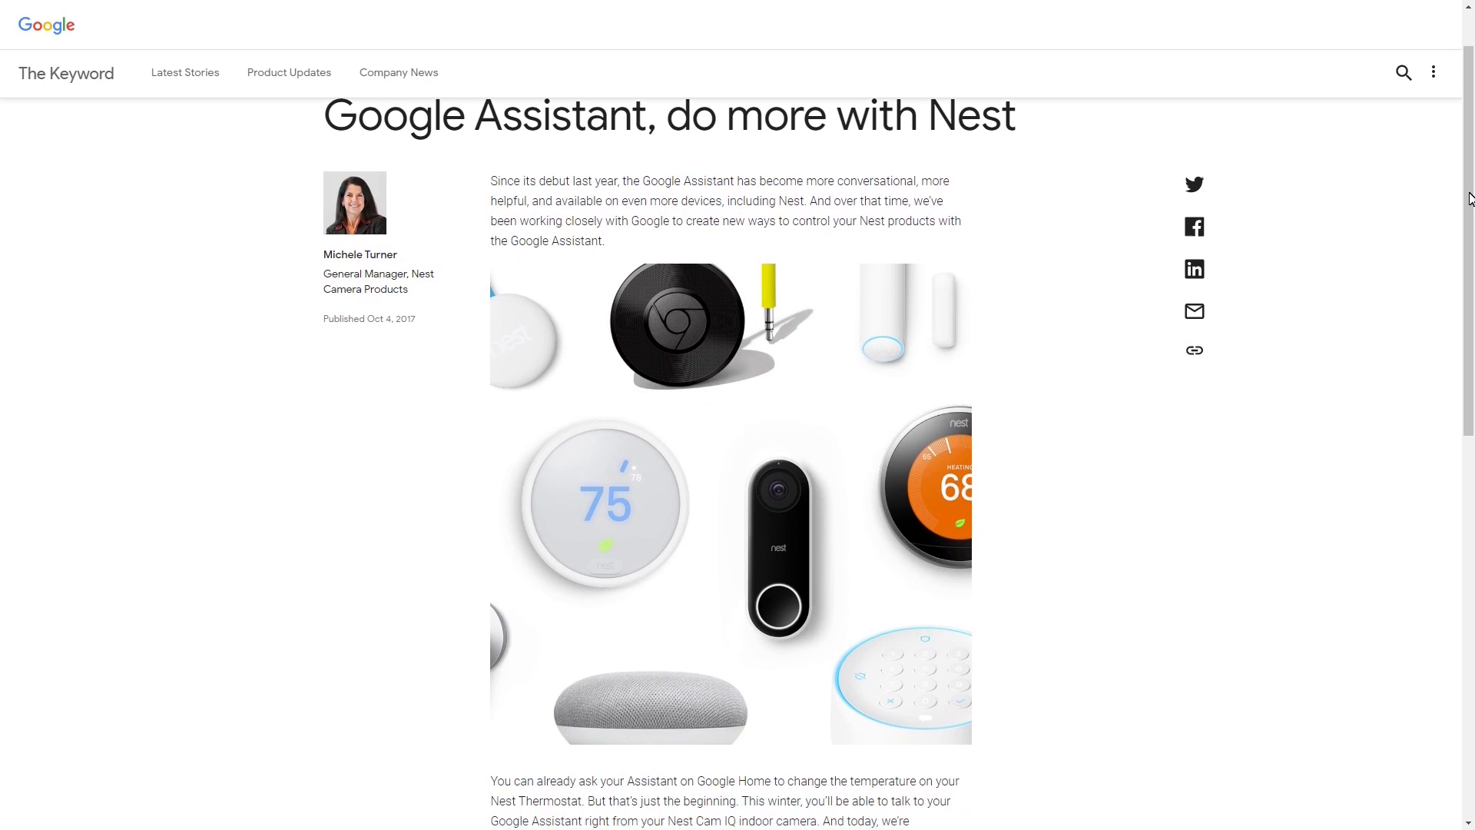
scroll("down", 3)
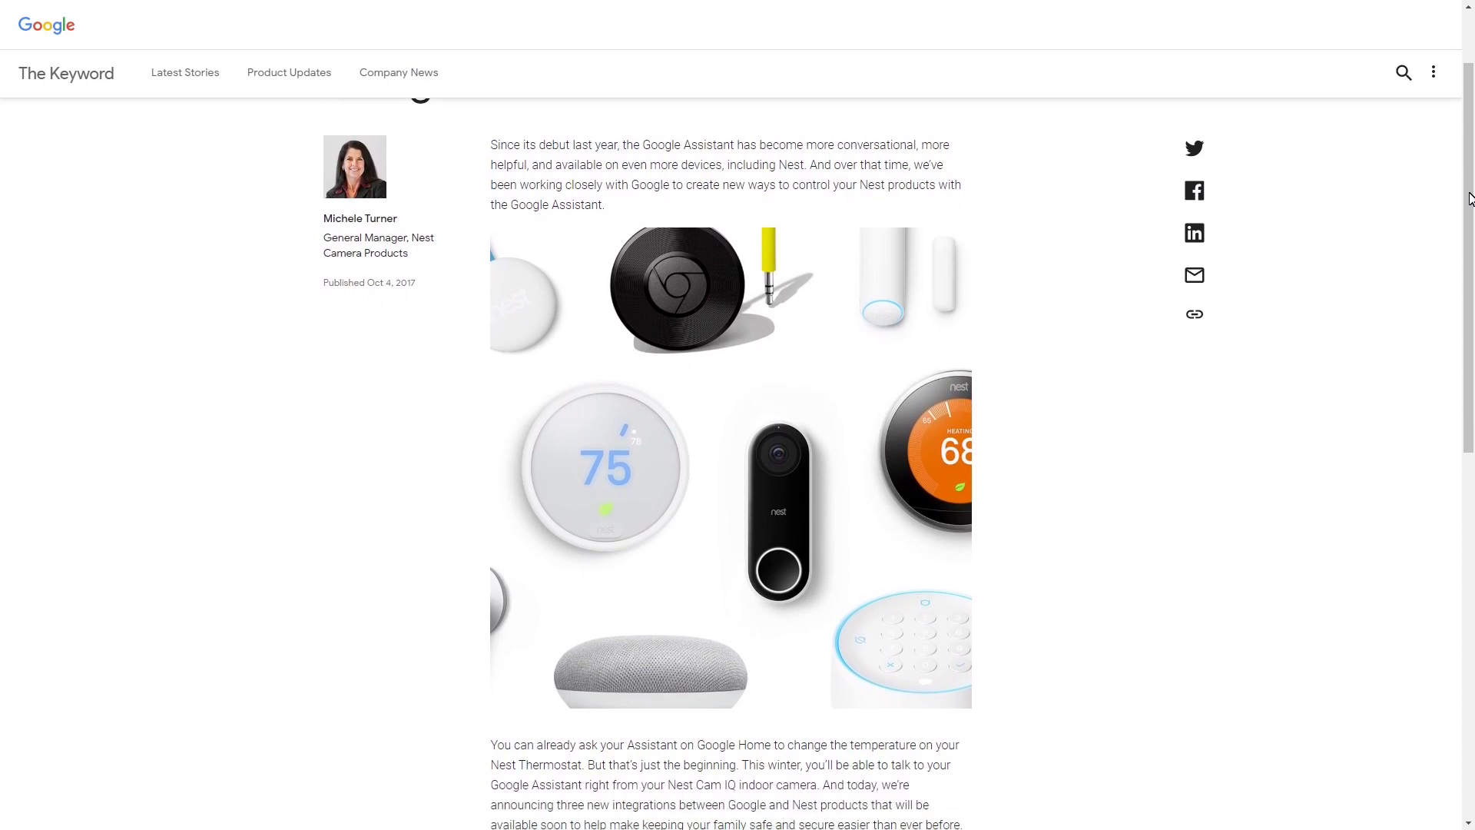
scroll("down", 3)
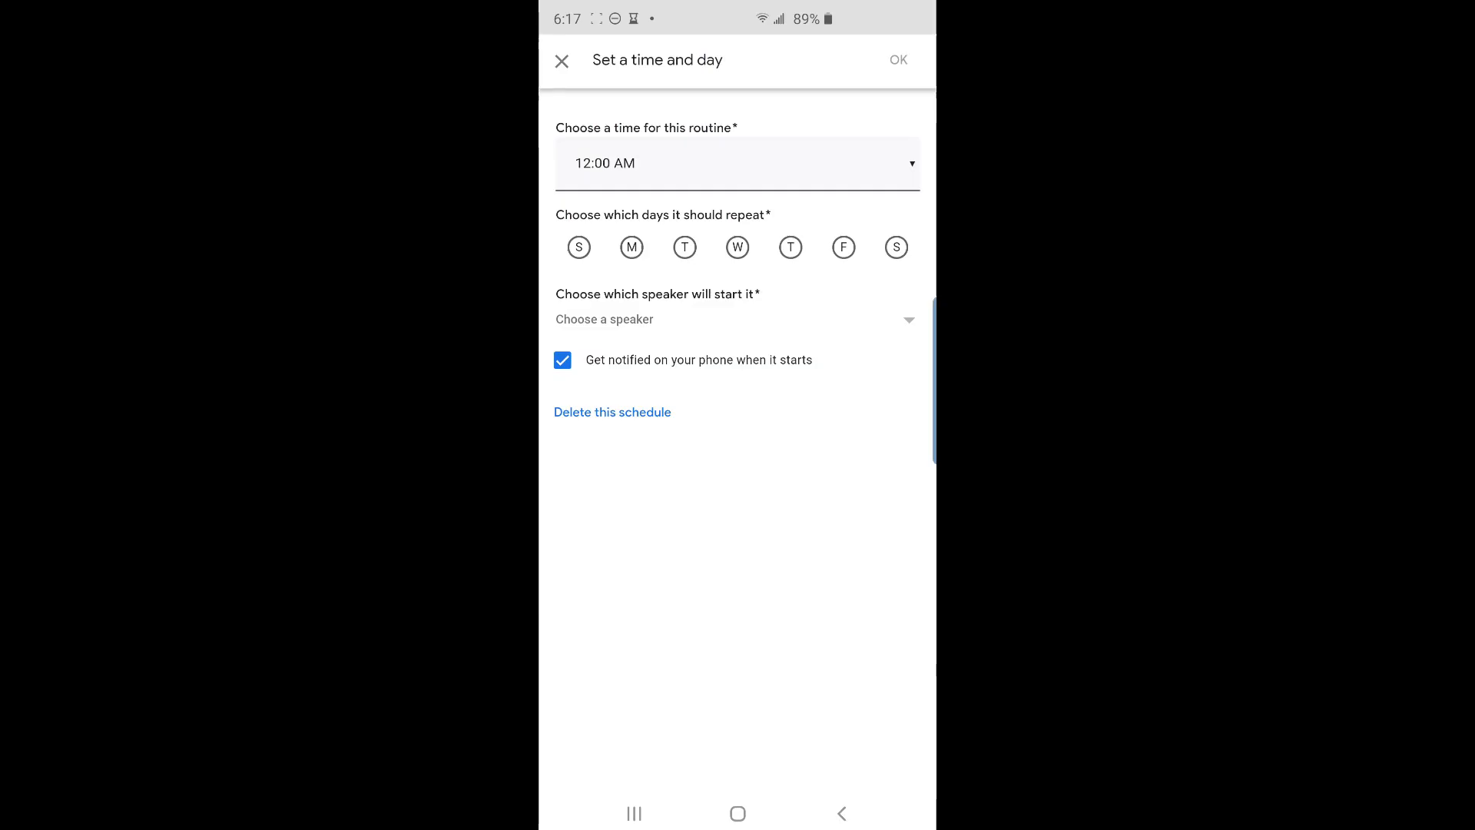
left_click(736, 163)
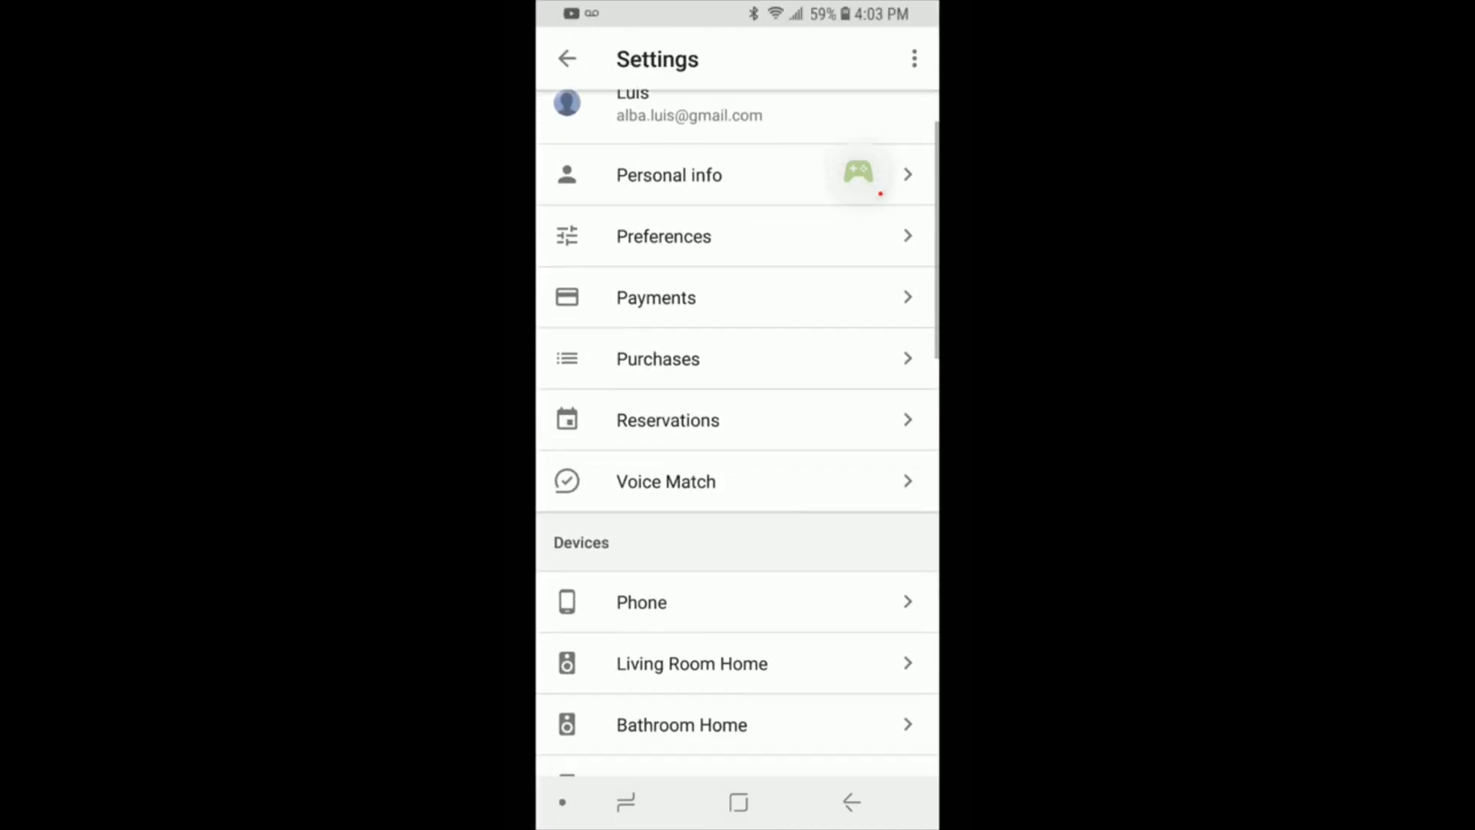
Leave the Assistant settings and return to the phone's home screen.
scroll("down", 3)
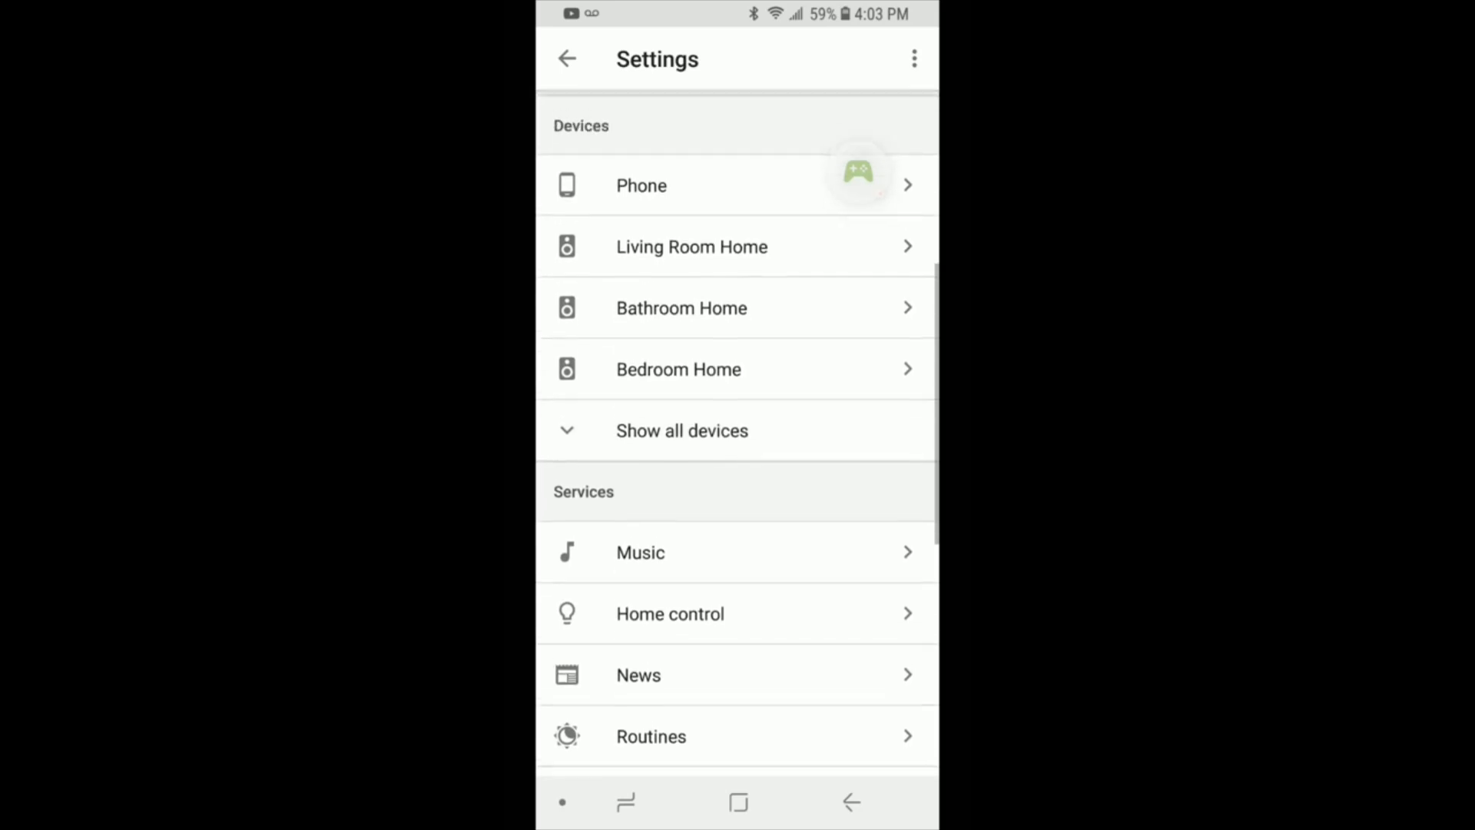
scroll("down", 3)
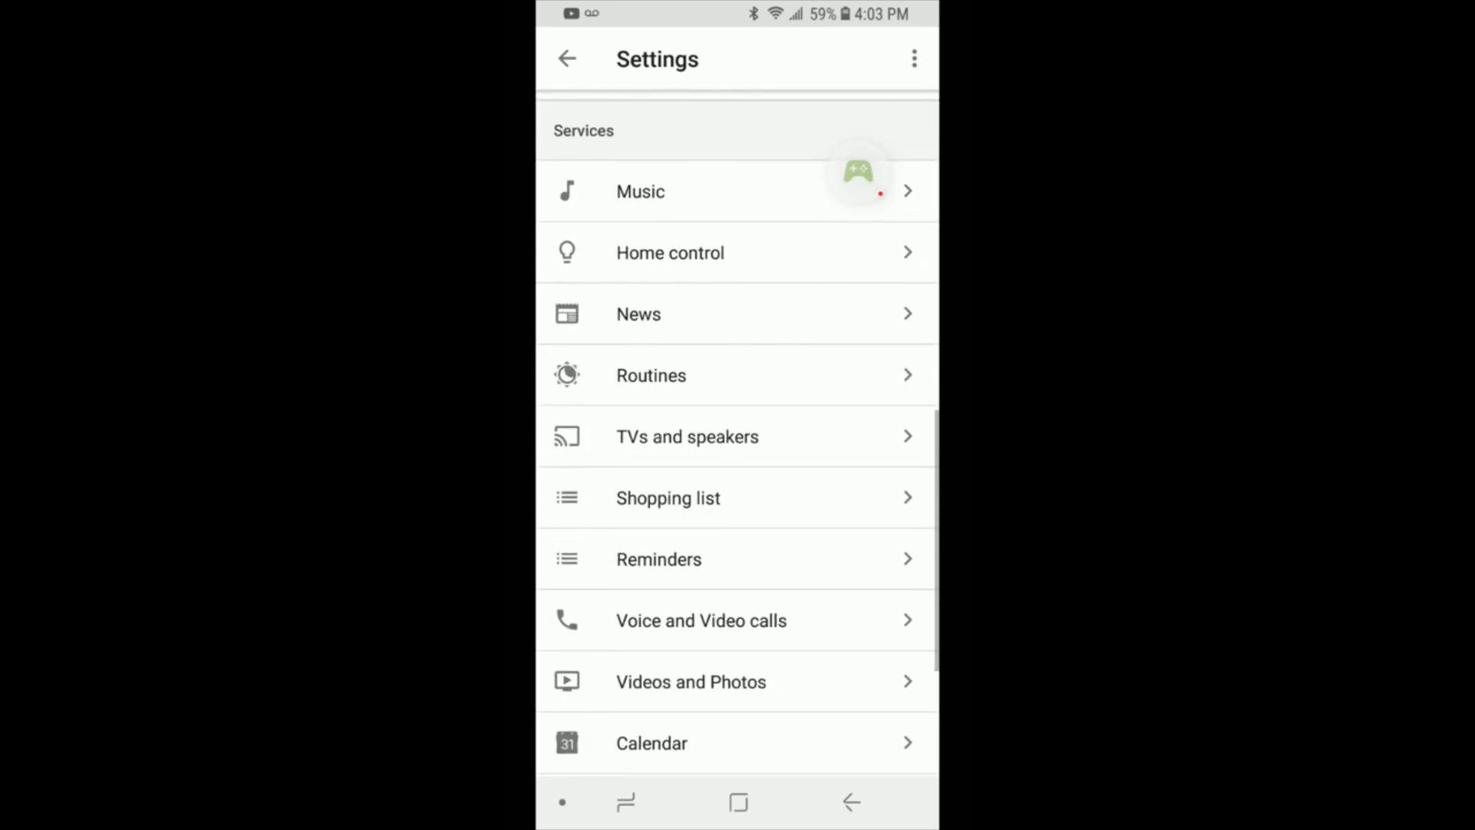
left_click(651, 375)
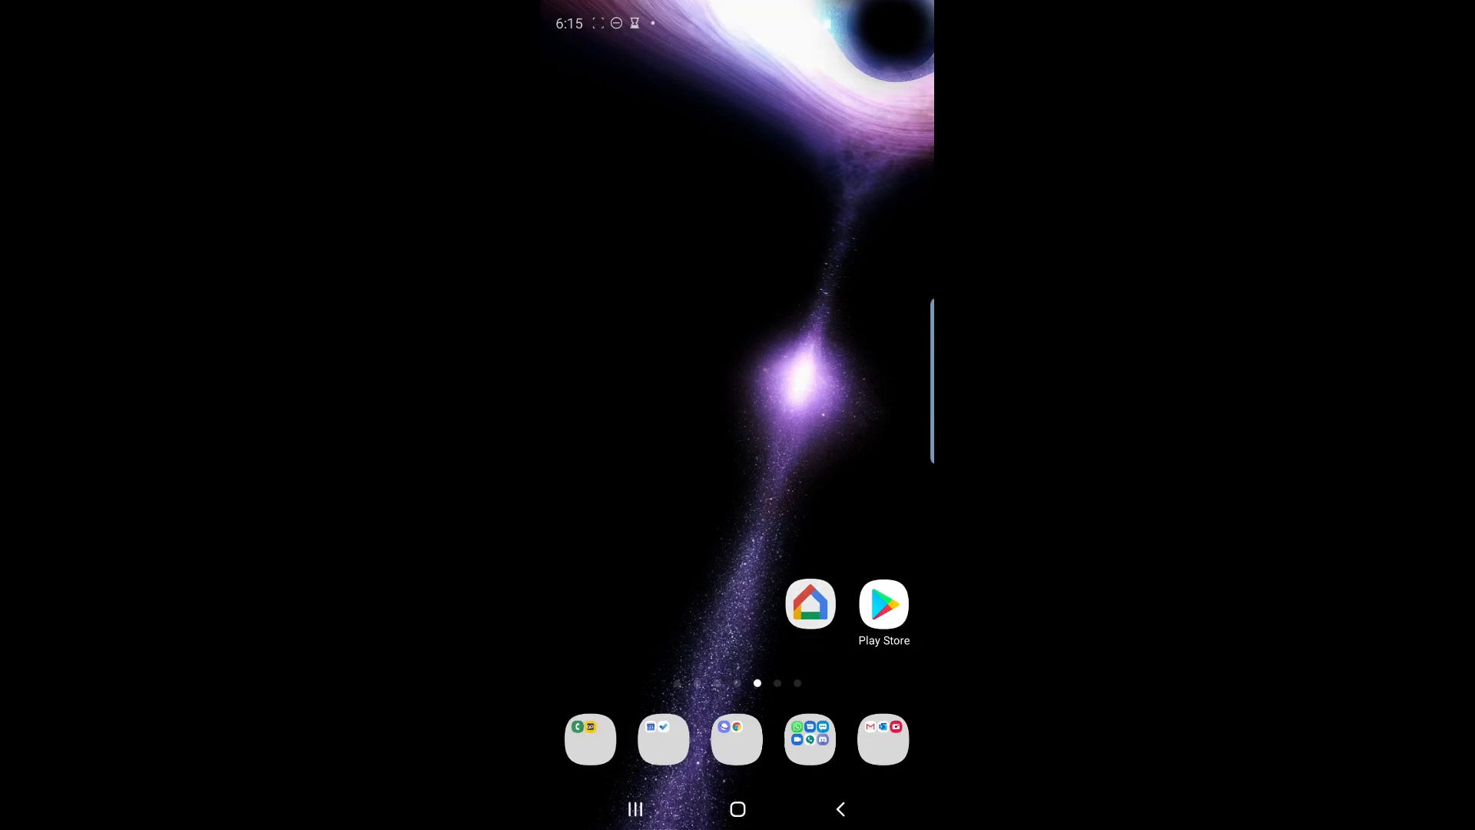
Launch Google Home and show the routines sheet (Bedtime, Good morning, I'm home, Test routine).
left_click(810, 604)
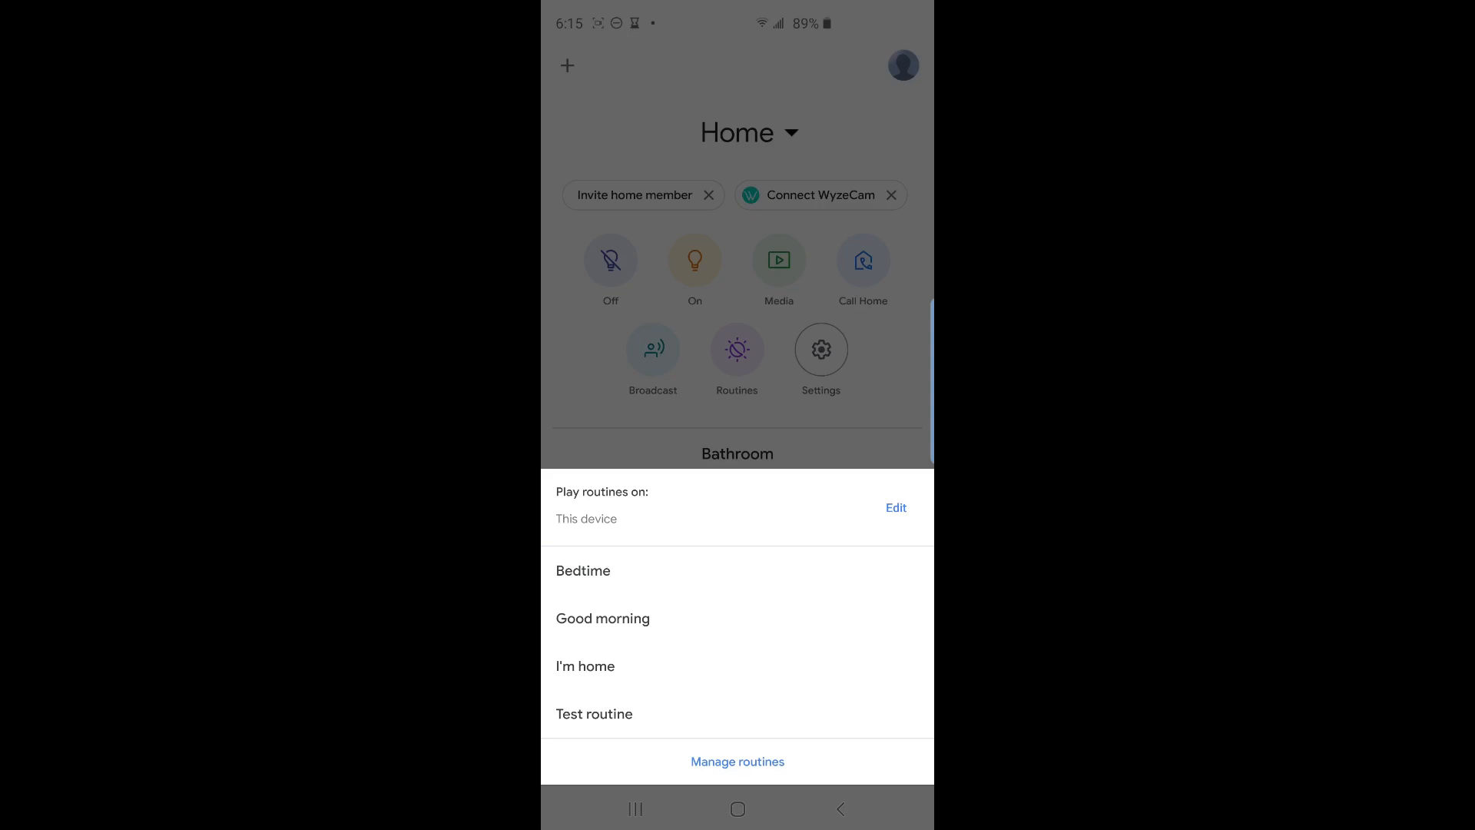
left_click(738, 762)
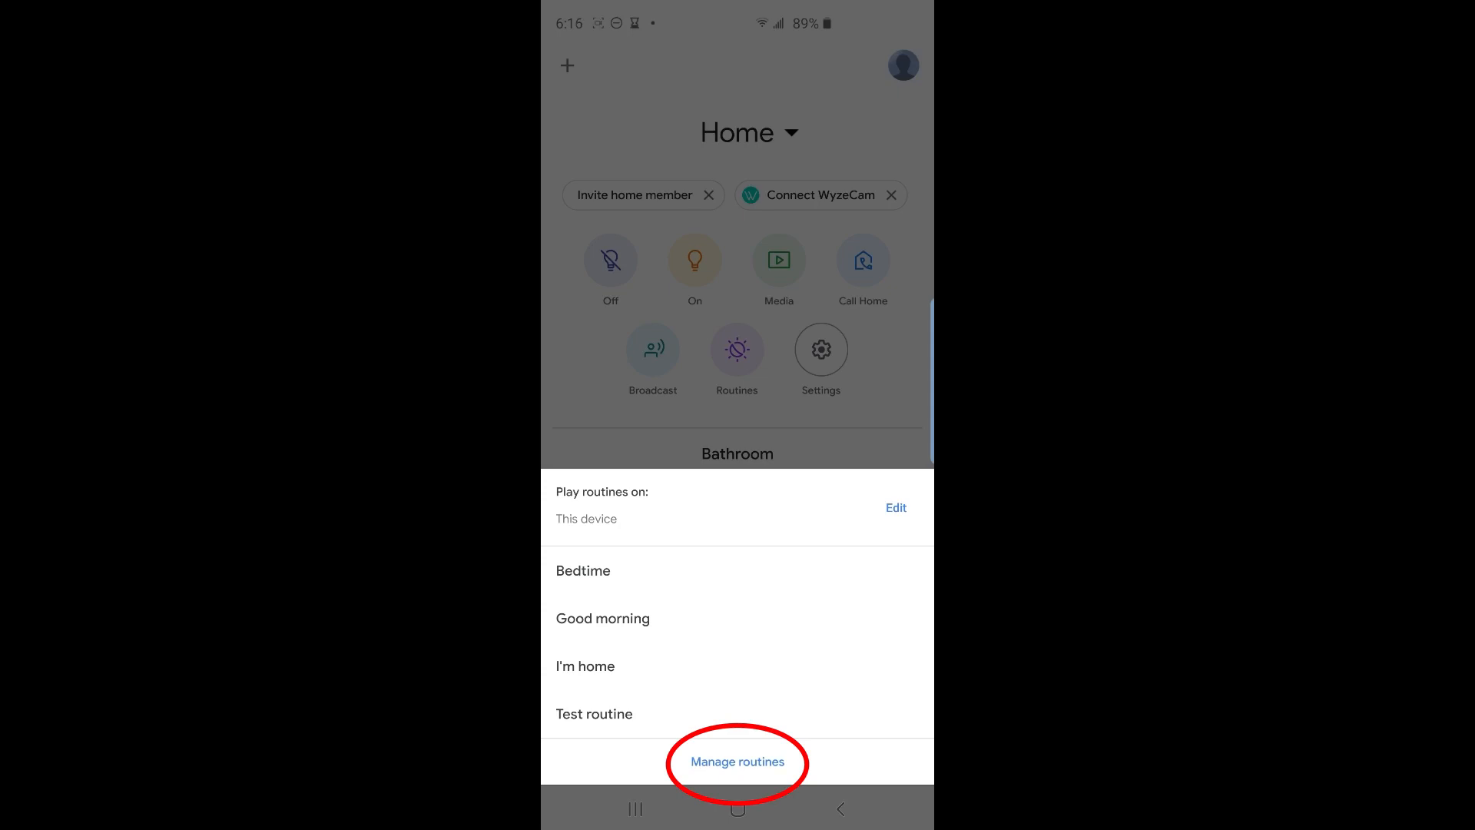
Go to Manage routines and start a new, blank routine.
left_click(737, 763)
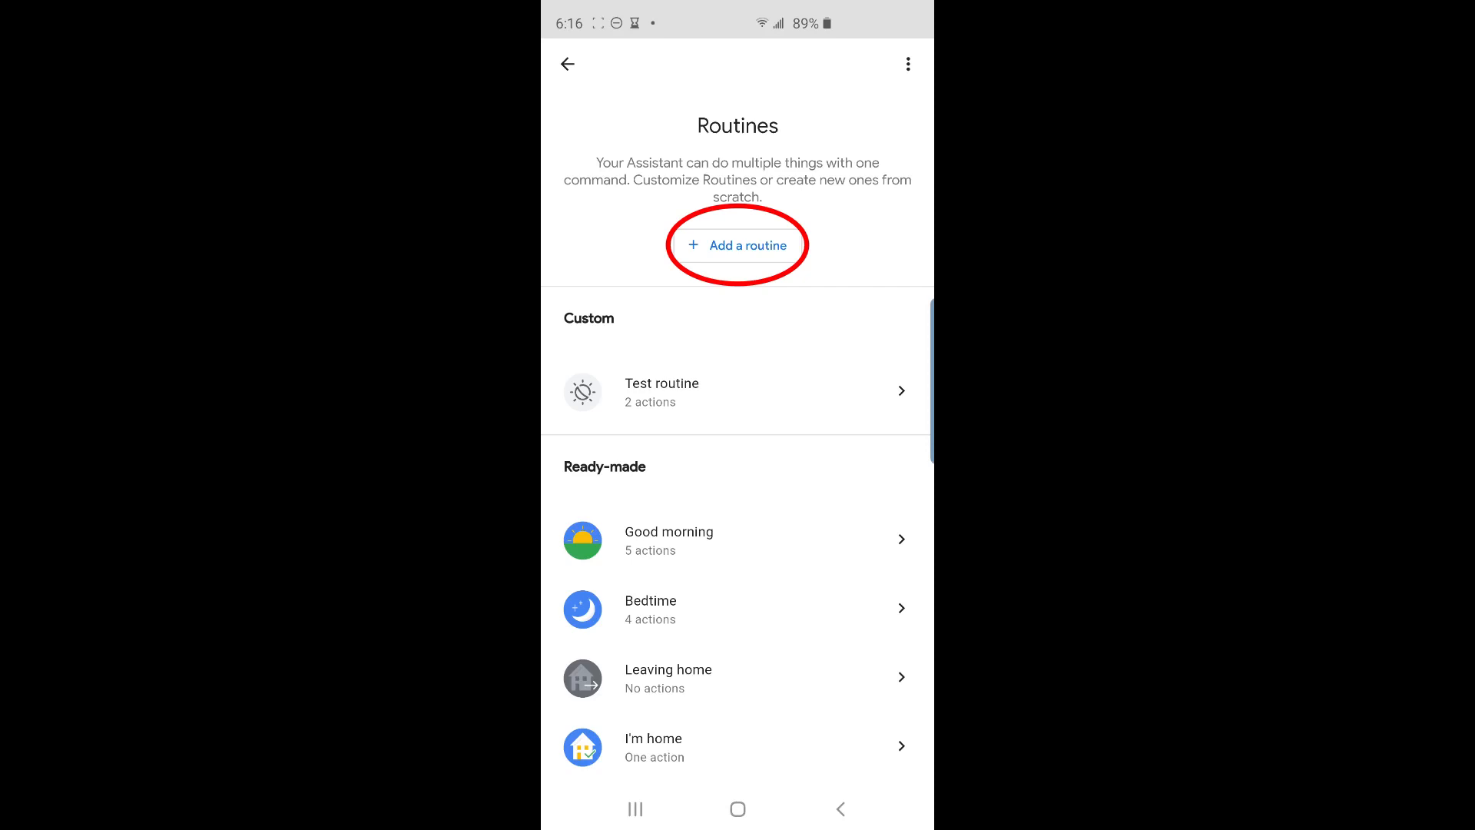
left_click(738, 244)
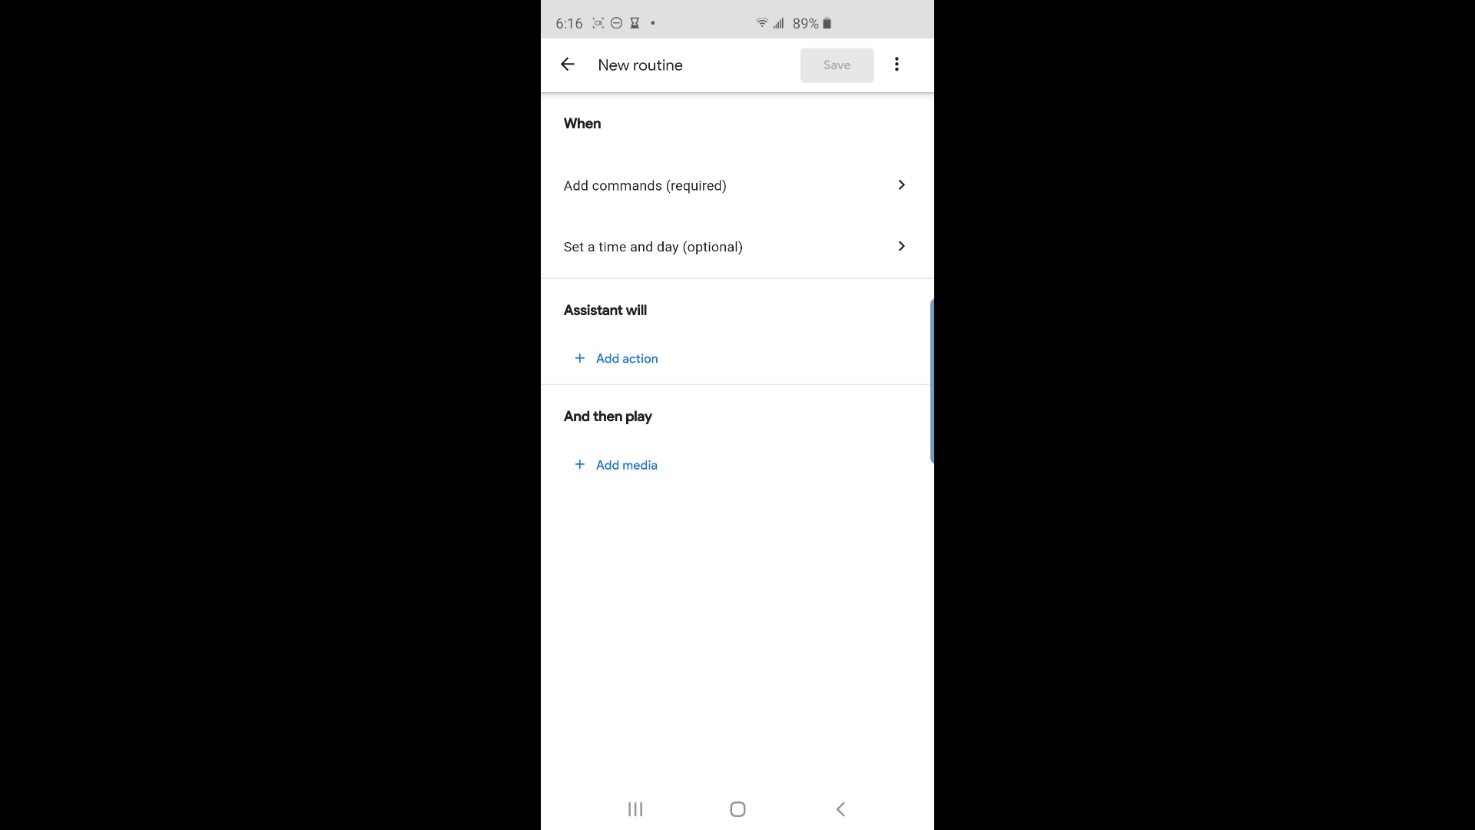
Set the routine's starting voice command to 'Time to relax', discarding an empty extra command field.
left_click(645, 185)
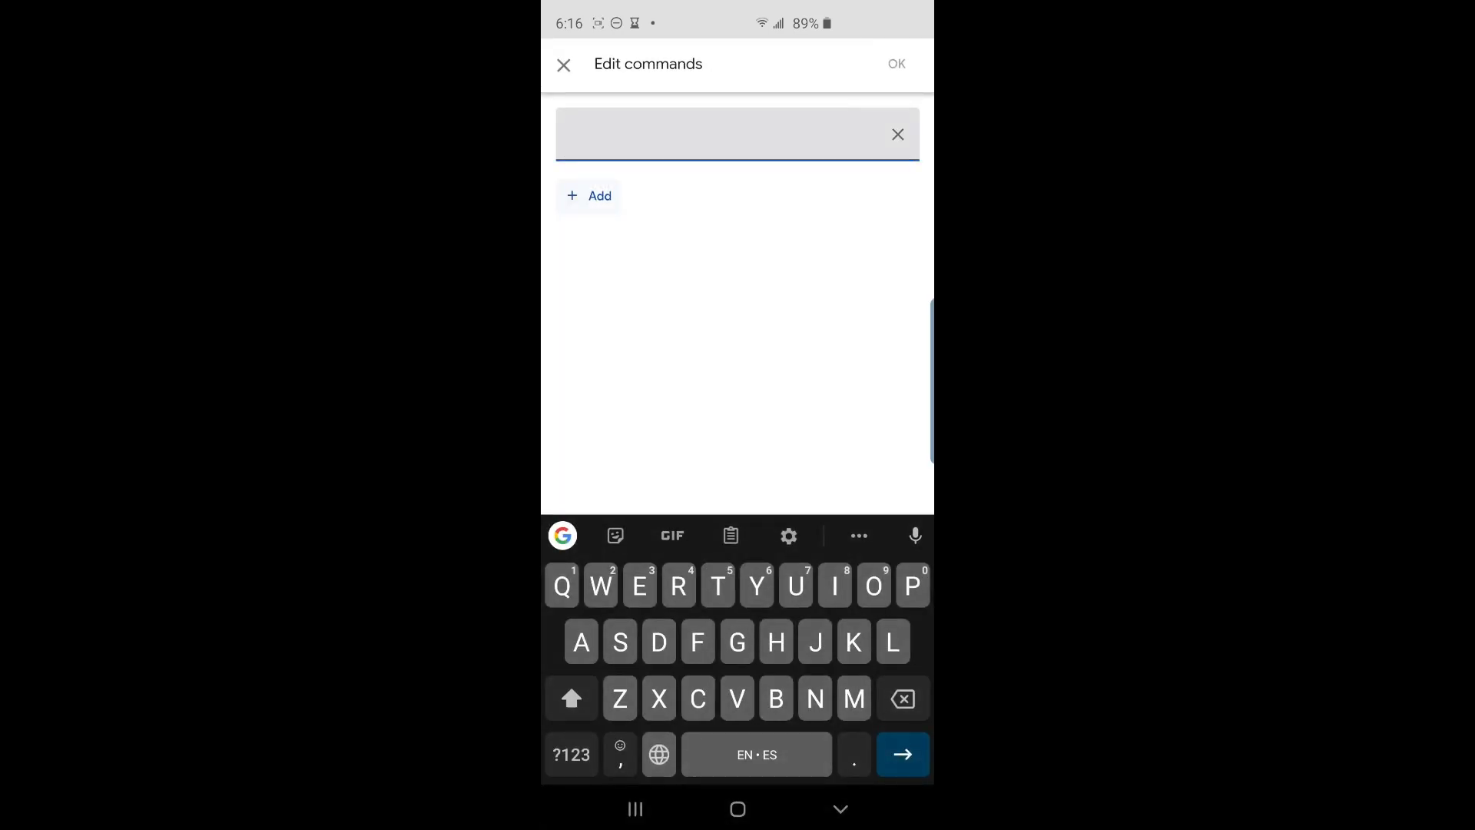
type("Time to r")
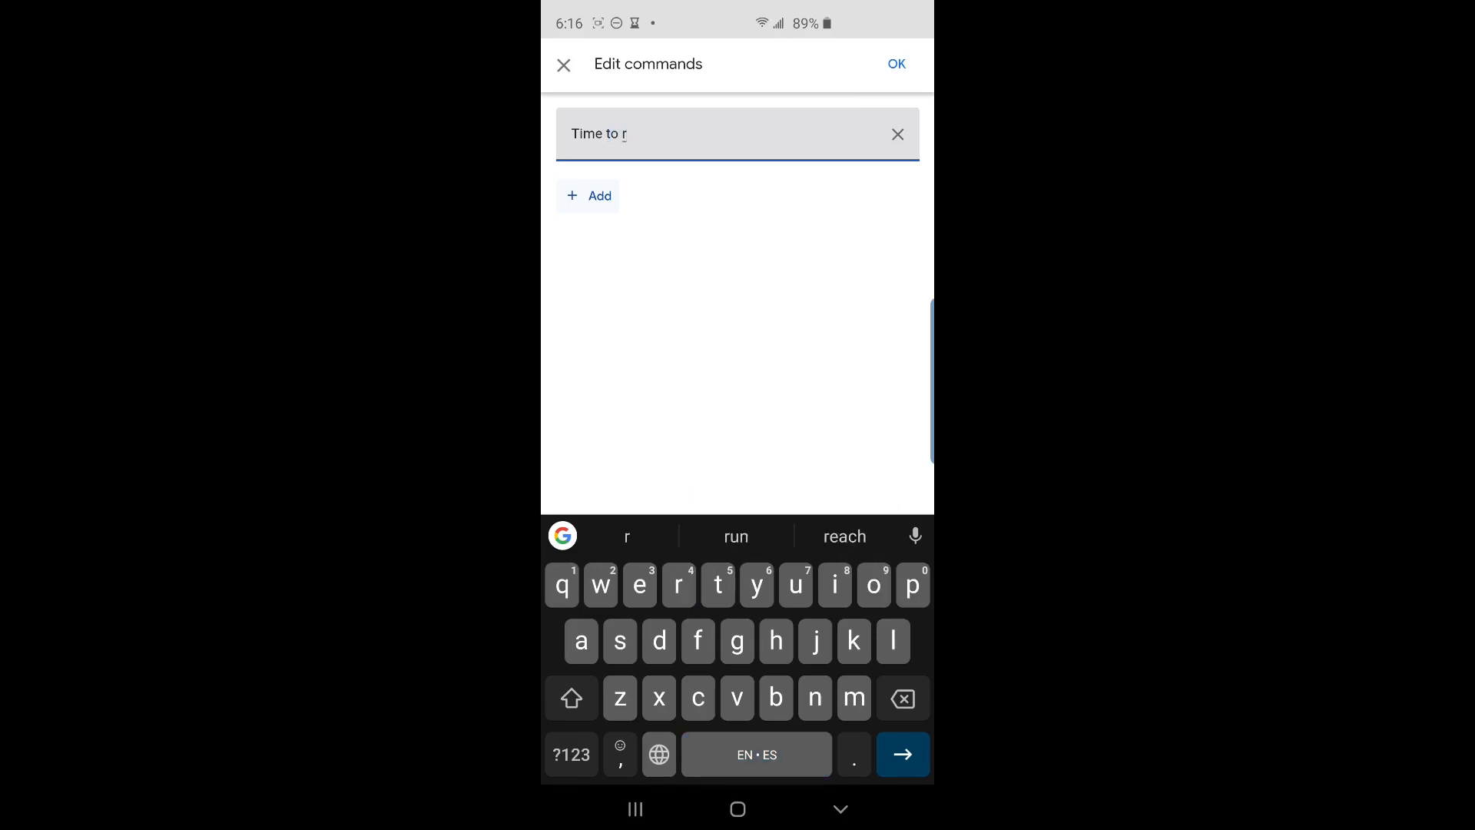
type("elax")
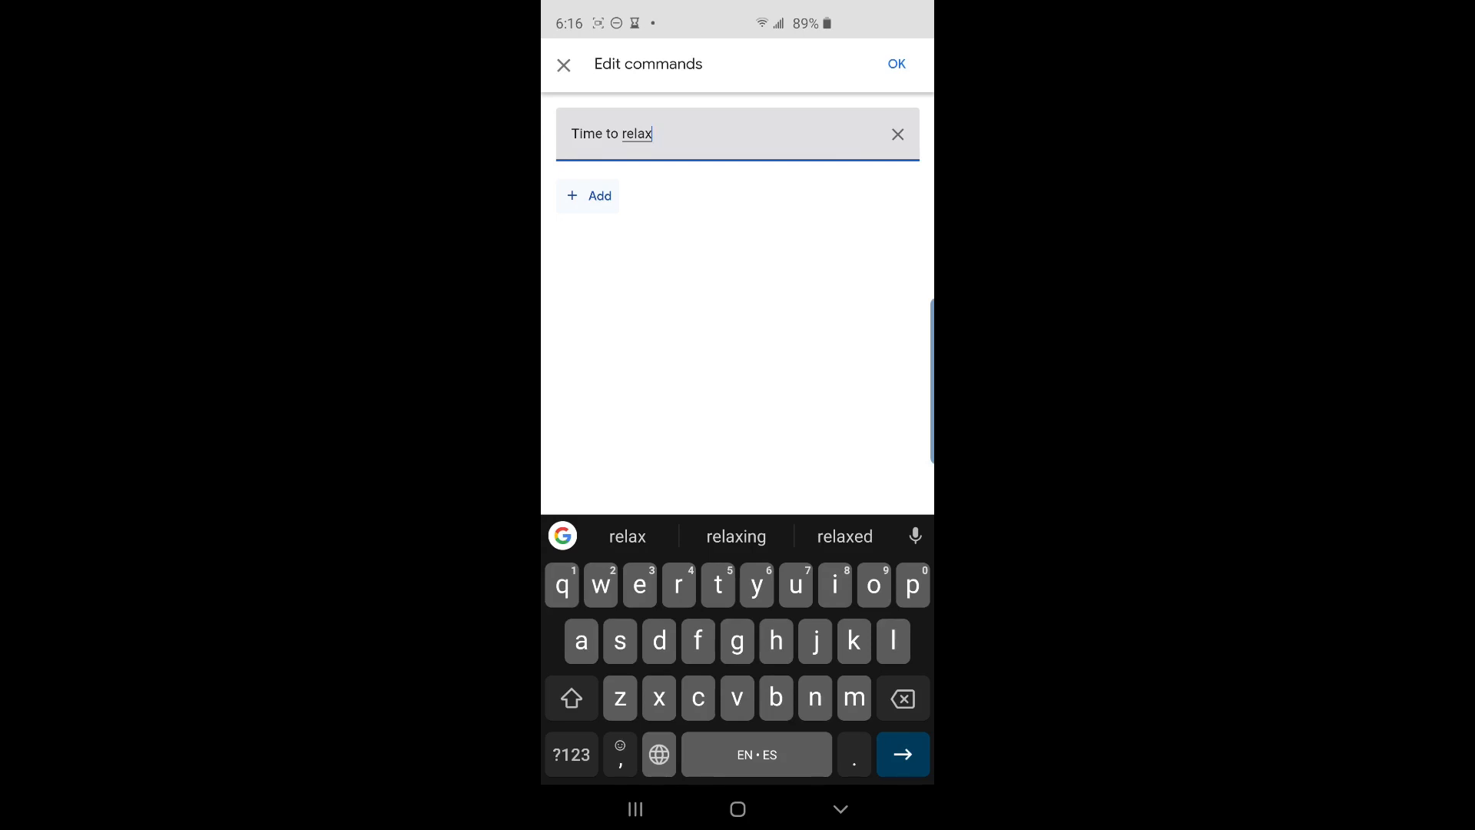
left_click(588, 195)
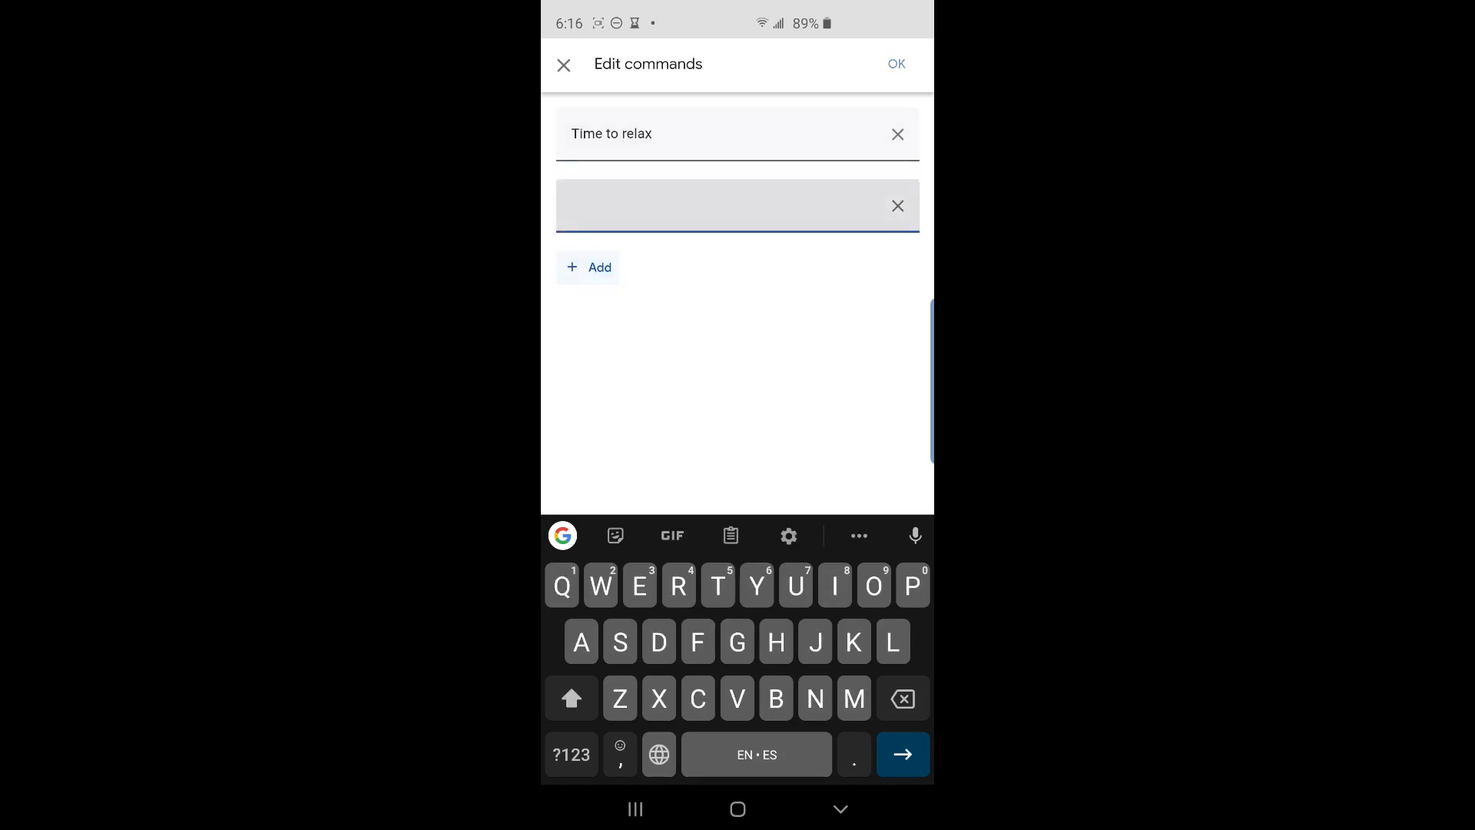
left_click(711, 205)
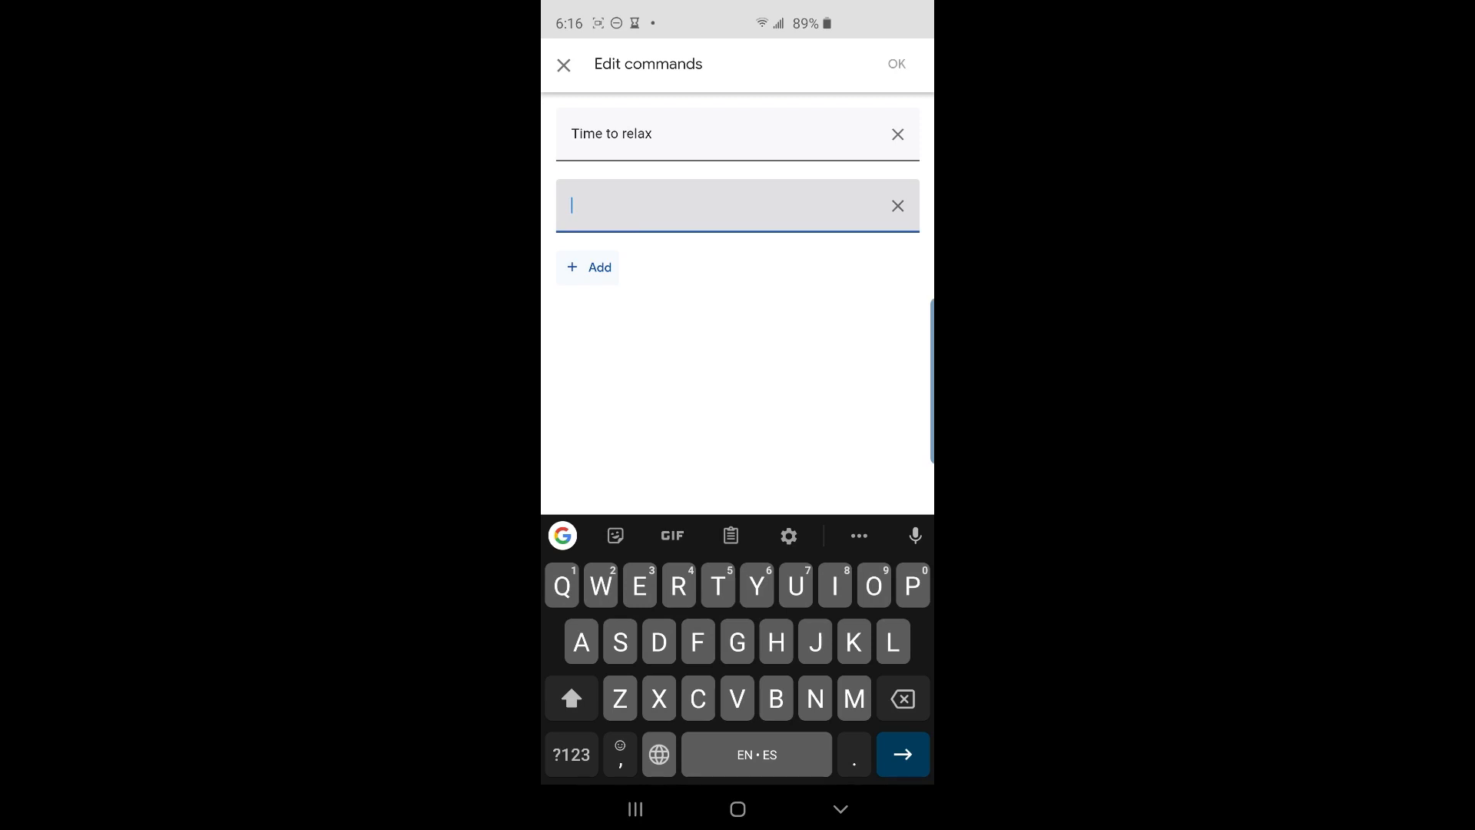
left_click(897, 205)
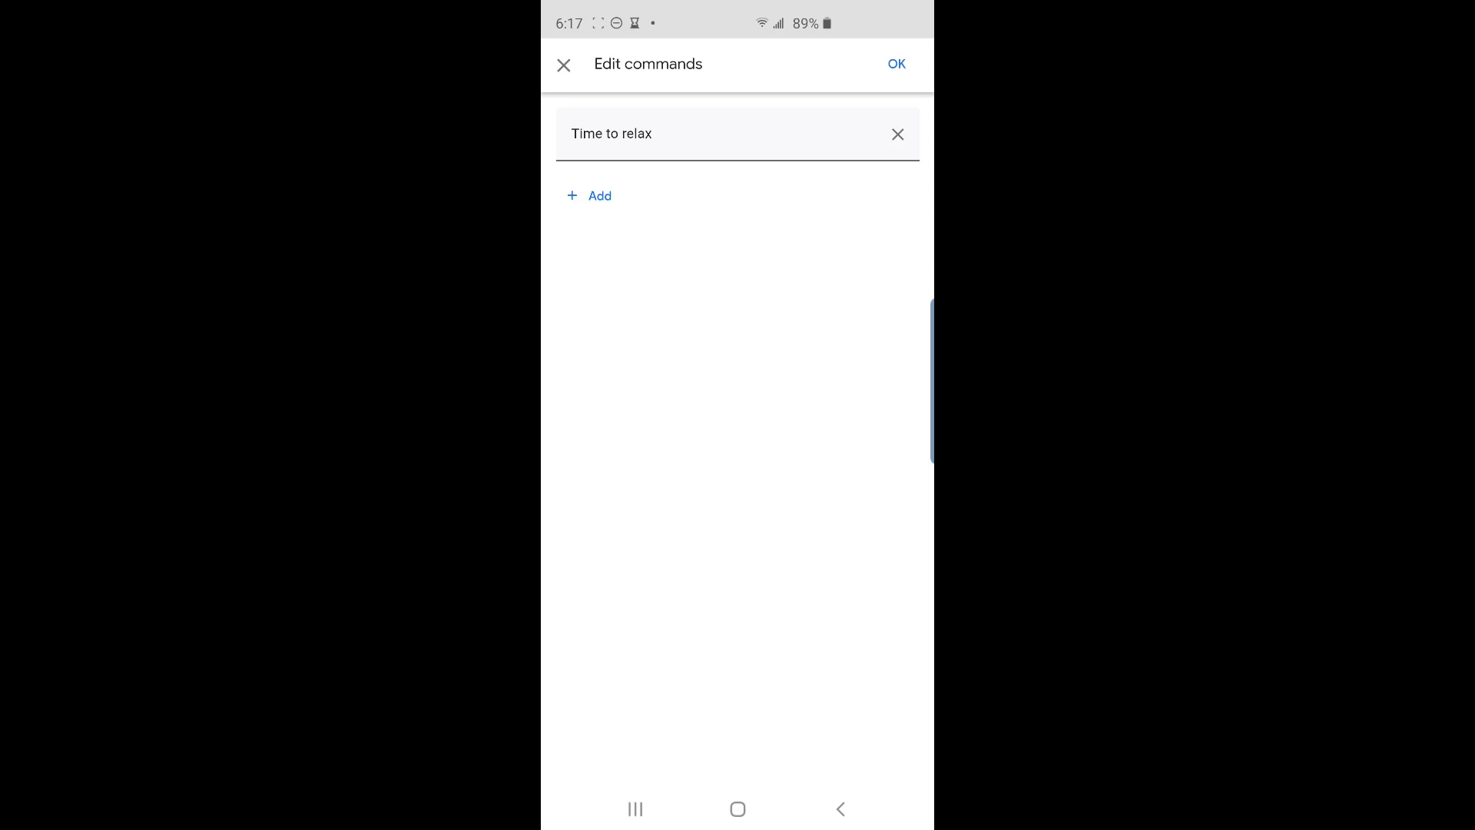
left_click(897, 63)
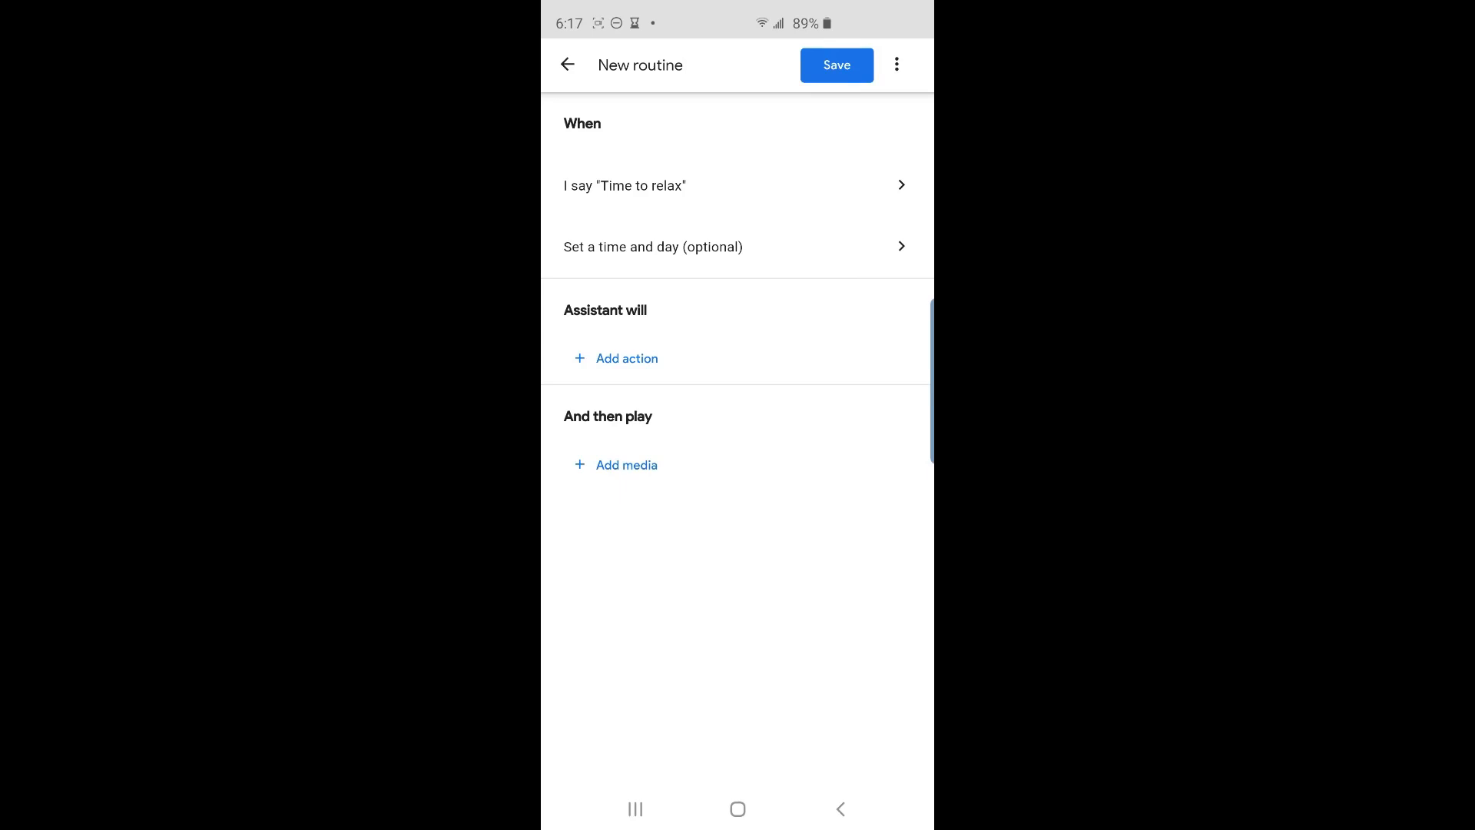
Schedule the routine to start at 5:30 PM.
left_click(653, 247)
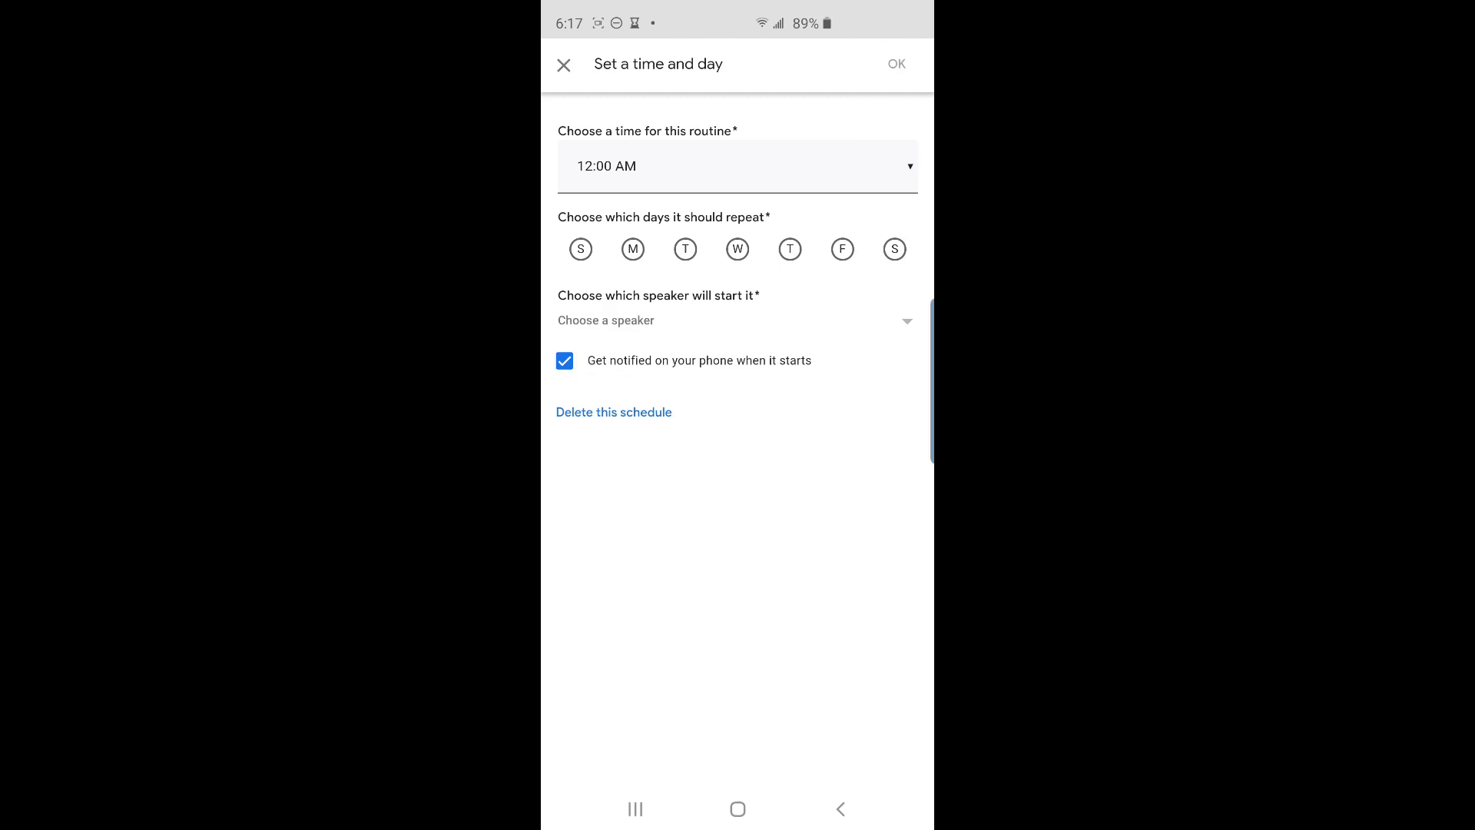
left_click(737, 166)
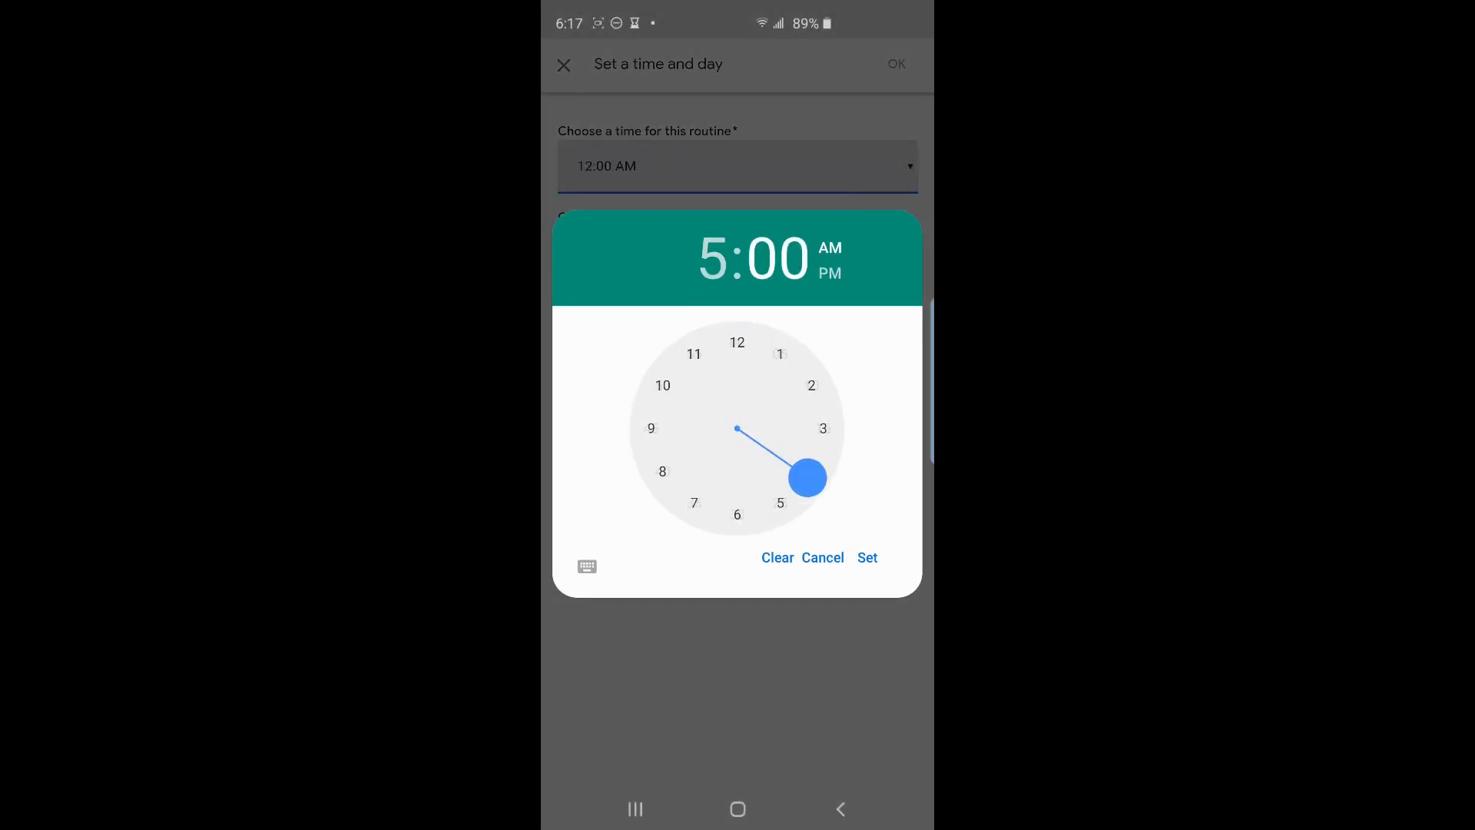
left_click(738, 515)
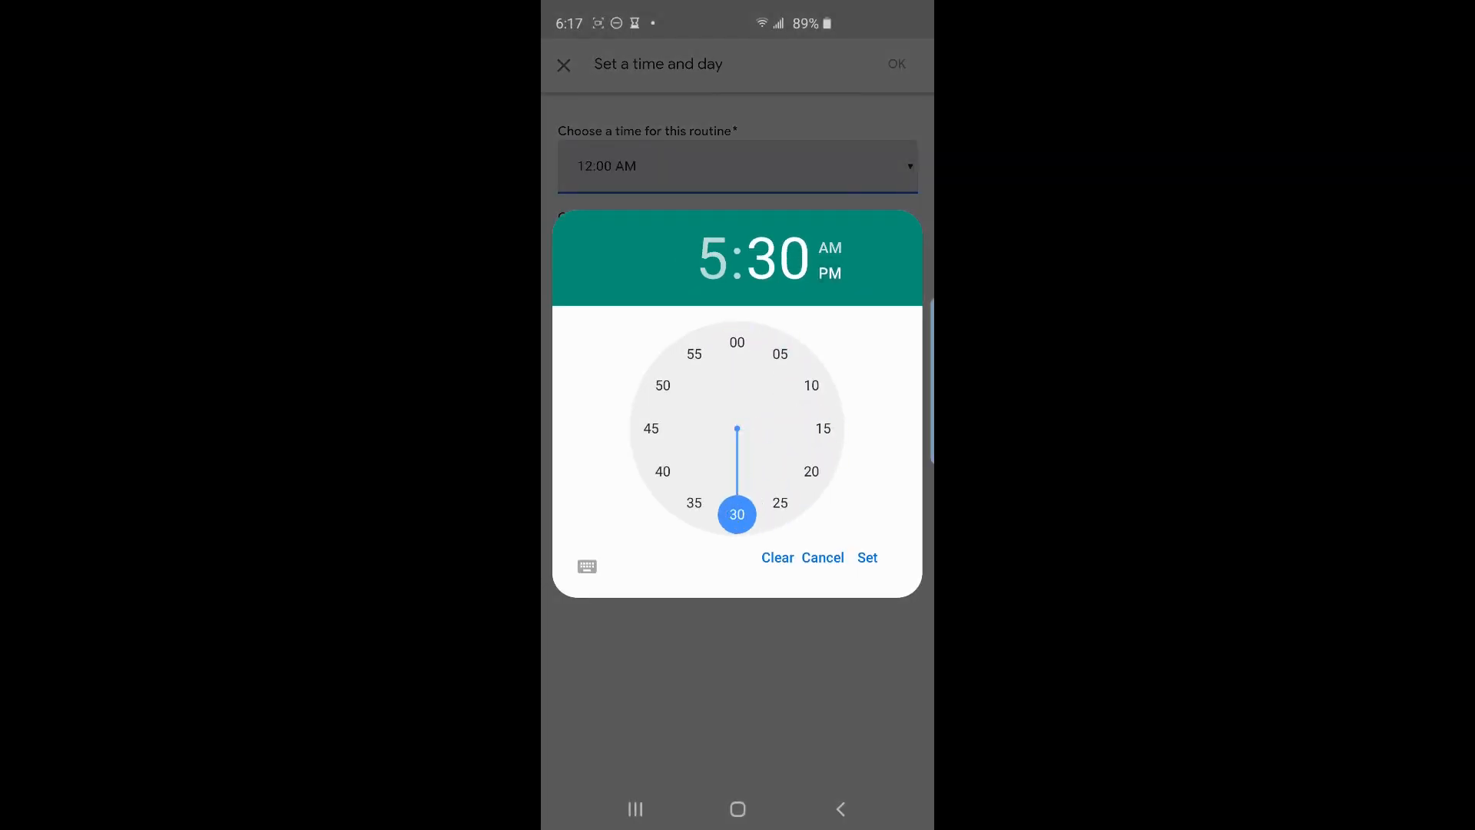
left_click(868, 558)
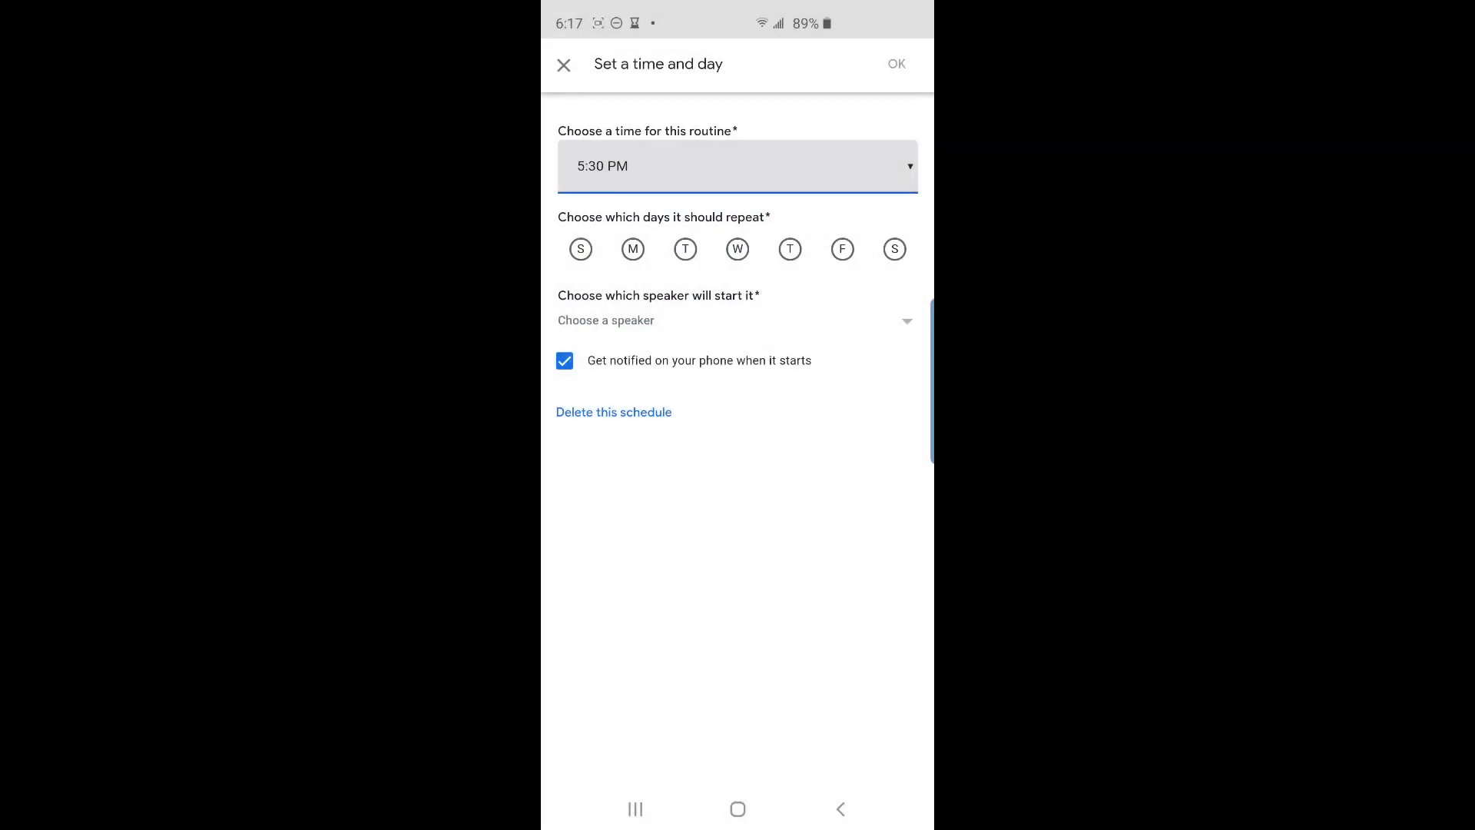
Choose the Living Room display as the speaker that starts the scheduled routine.
left_click(736, 320)
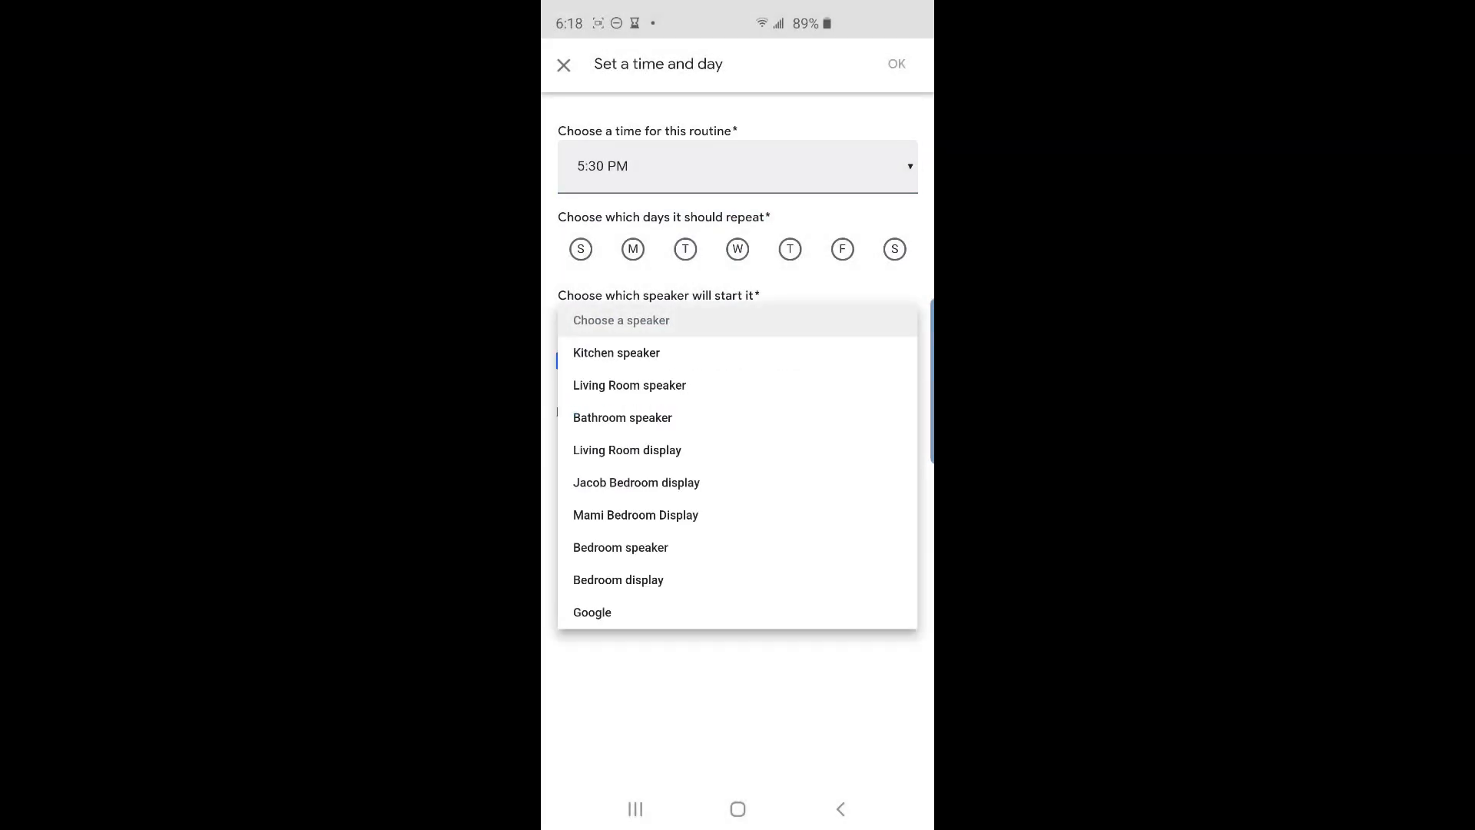
left_click(628, 450)
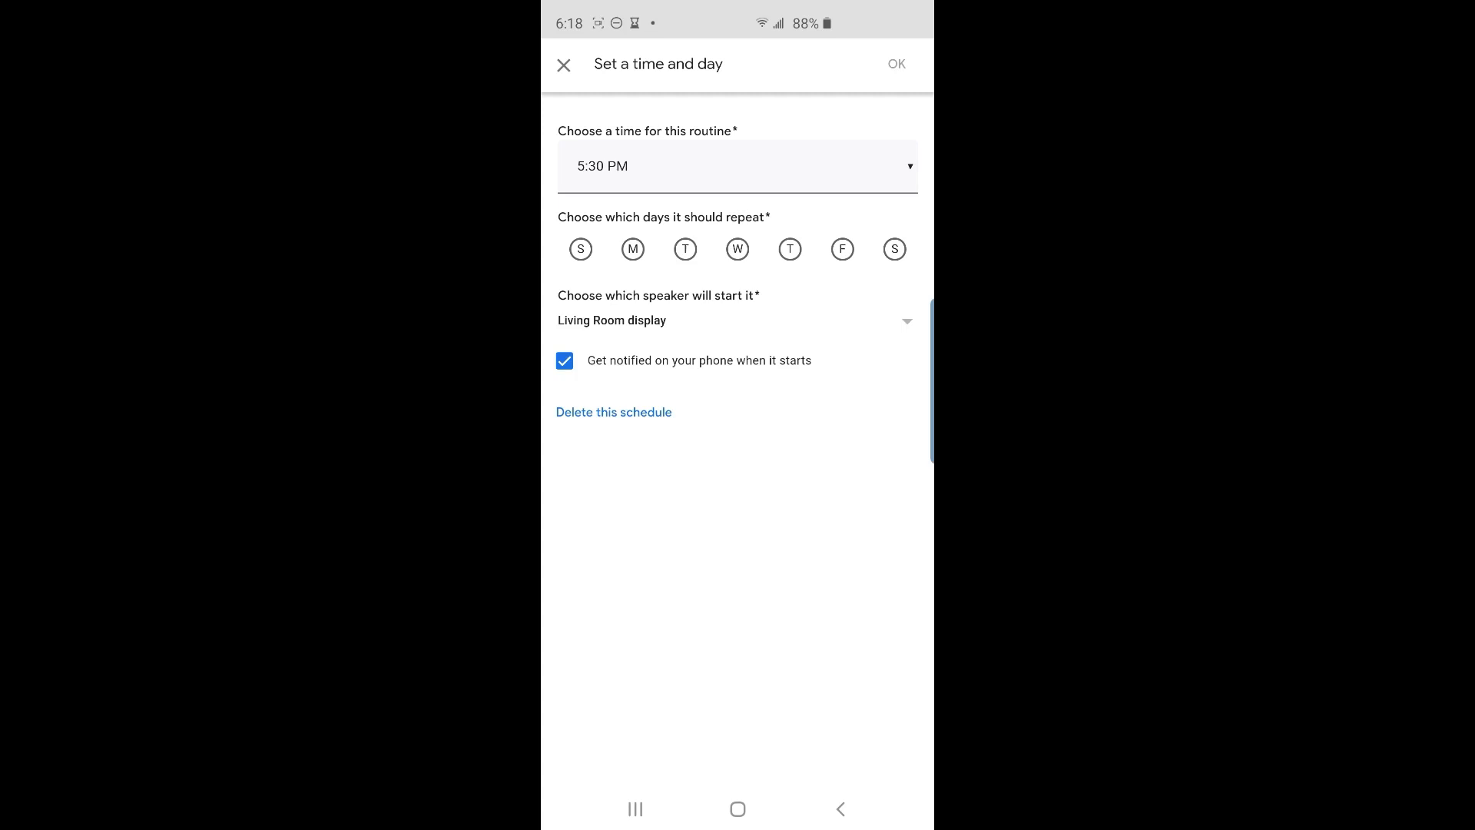
left_click(842, 249)
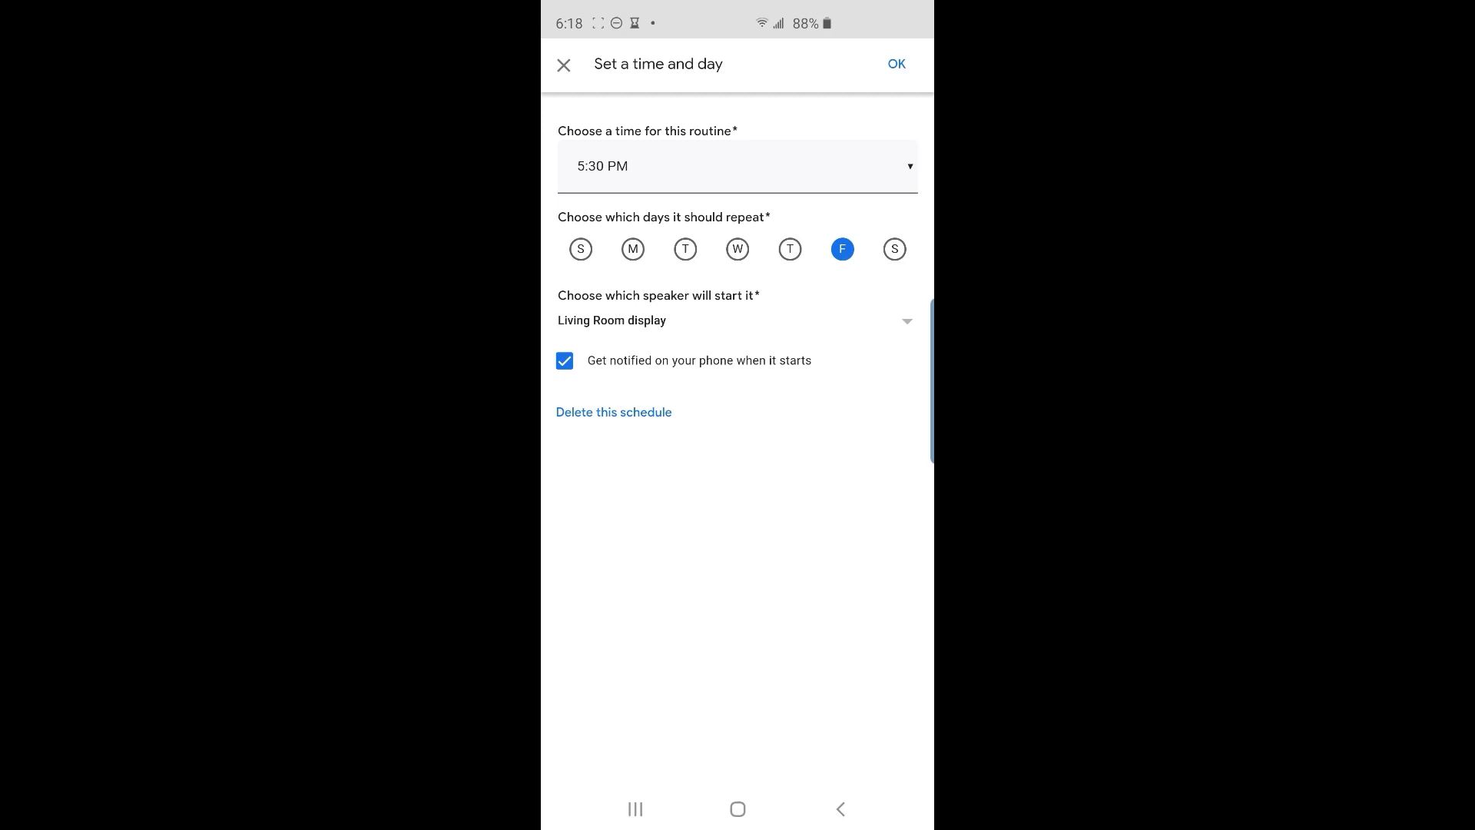
Confirm the Friday 5:30 PM schedule as a second trigger beside 'Time to relax'.
left_click(897, 63)
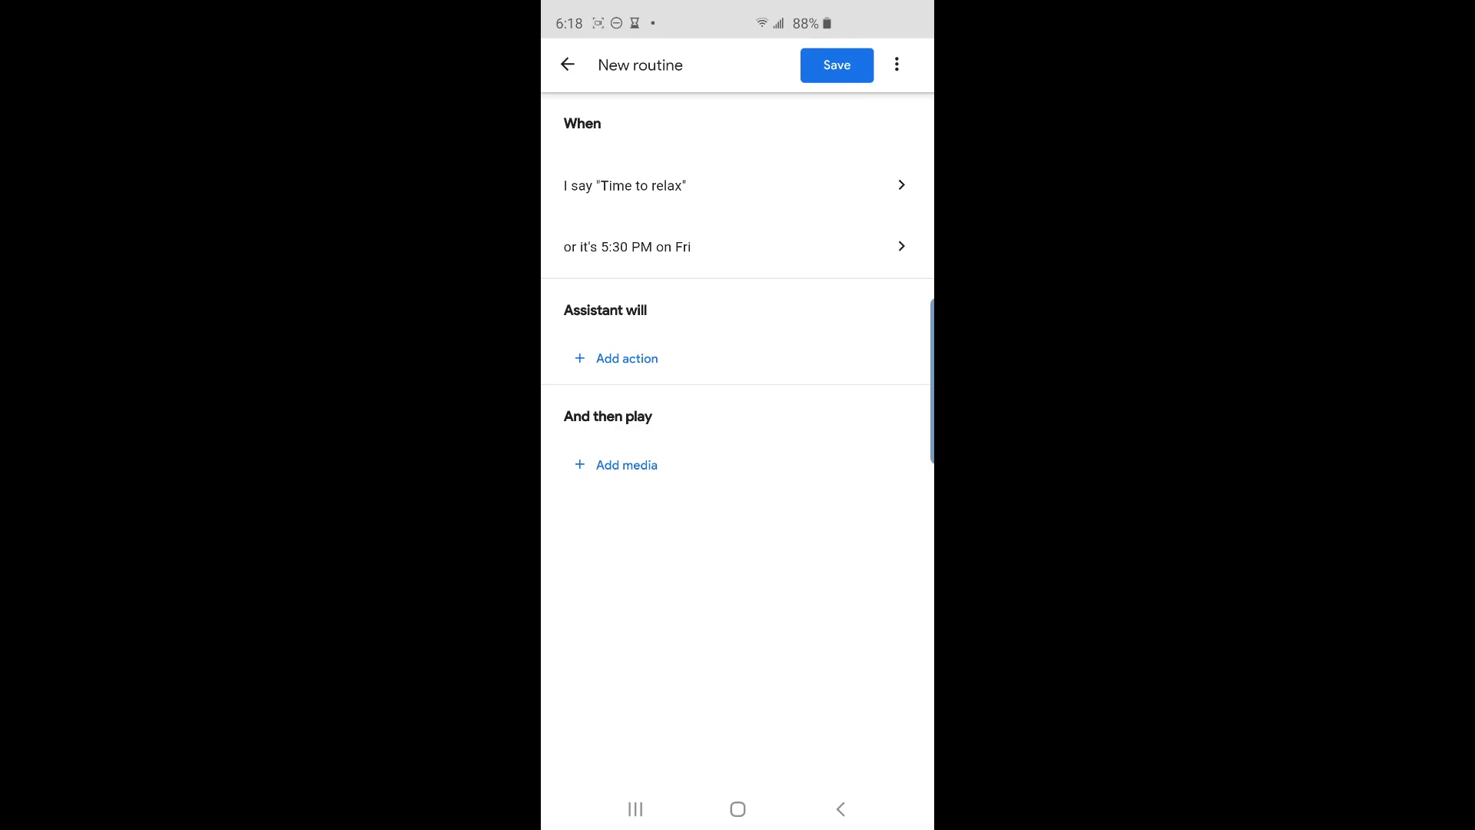
Add the action 'Activate Relax' to the new routine.
left_click(626, 359)
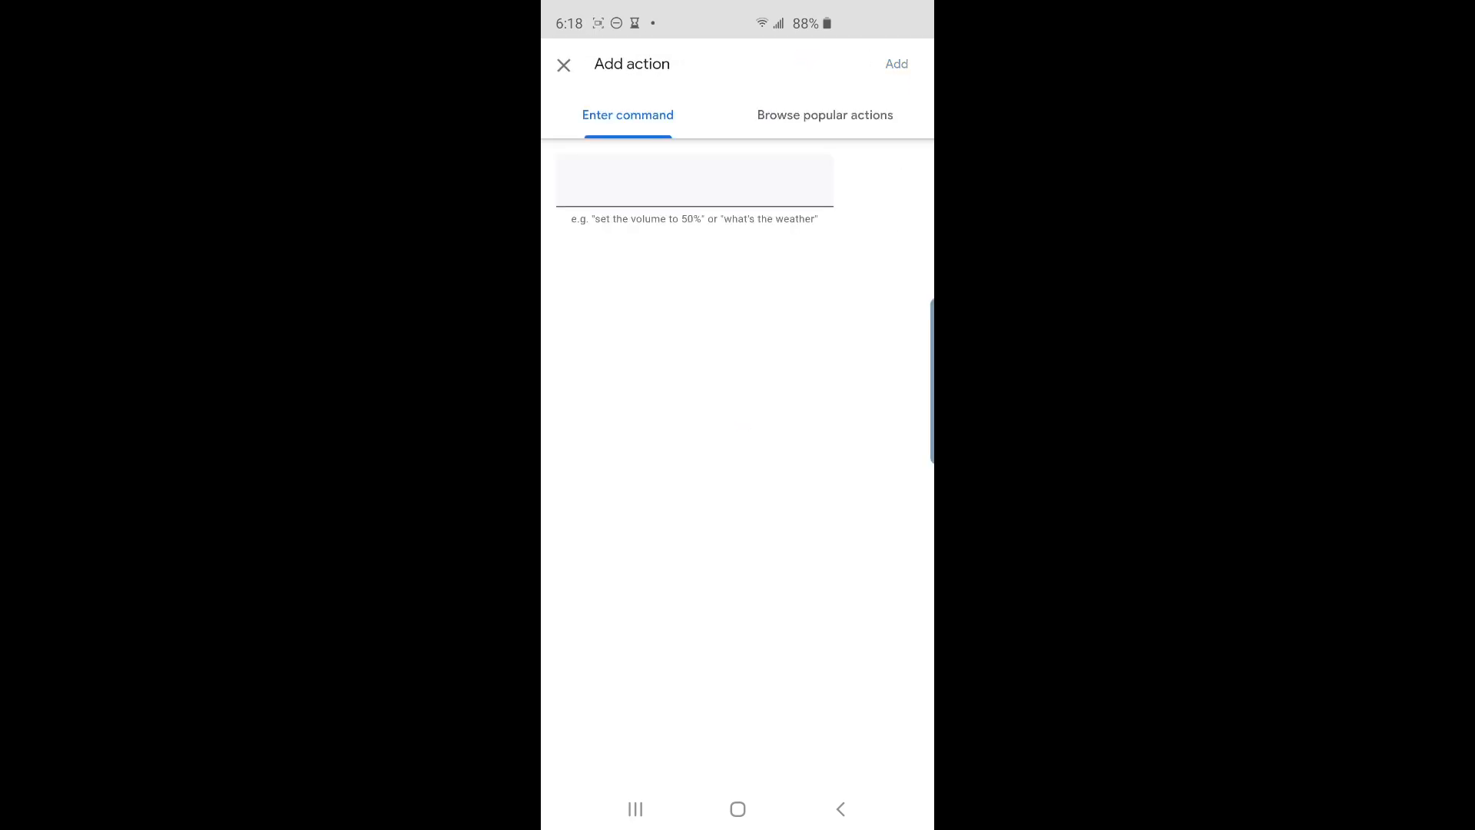
type("Activate Relax")
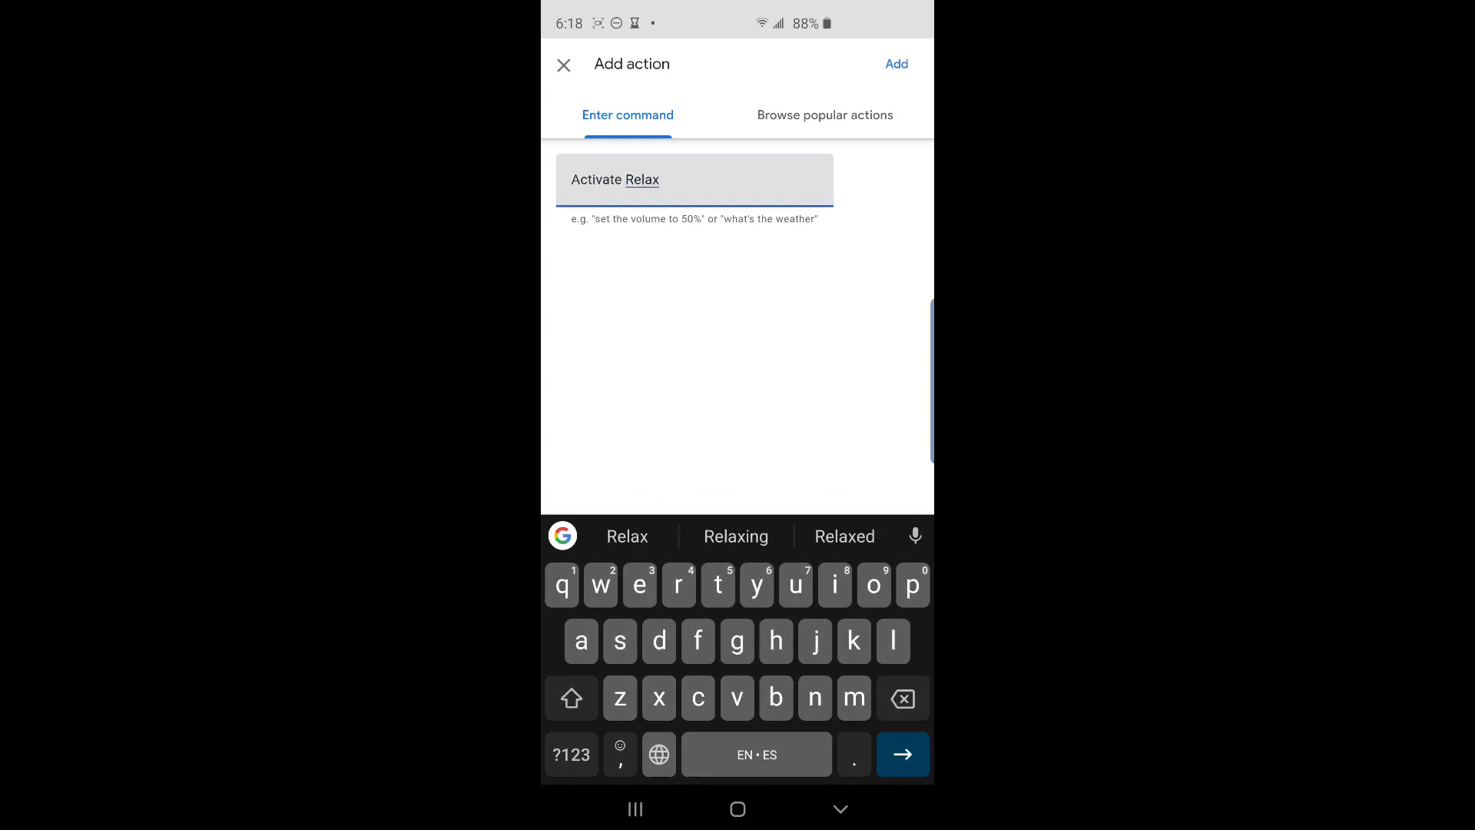
left_click(897, 63)
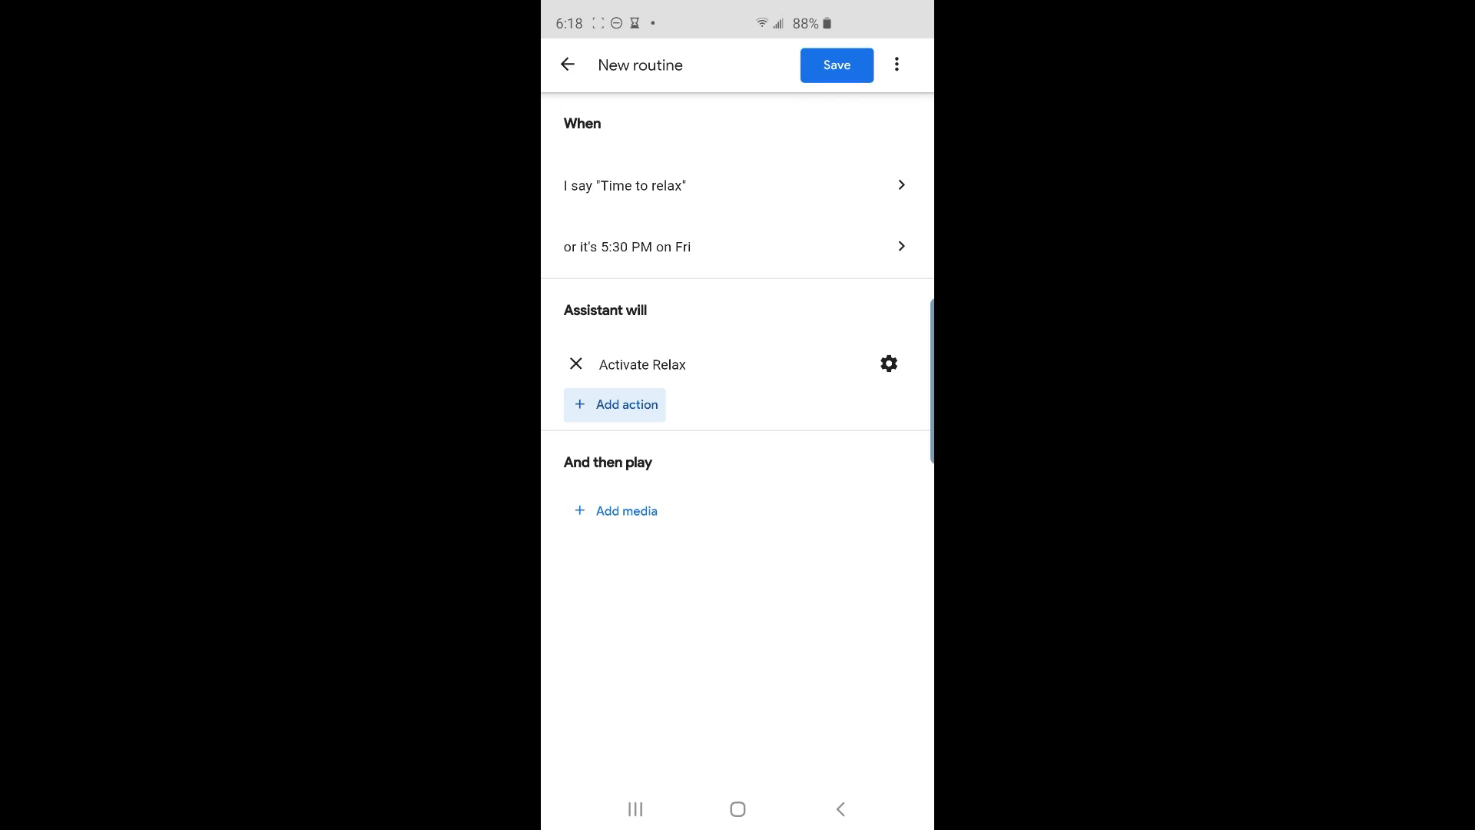
Add a second action 'Shuffle chill playlist on all speakers'.
left_click(615, 404)
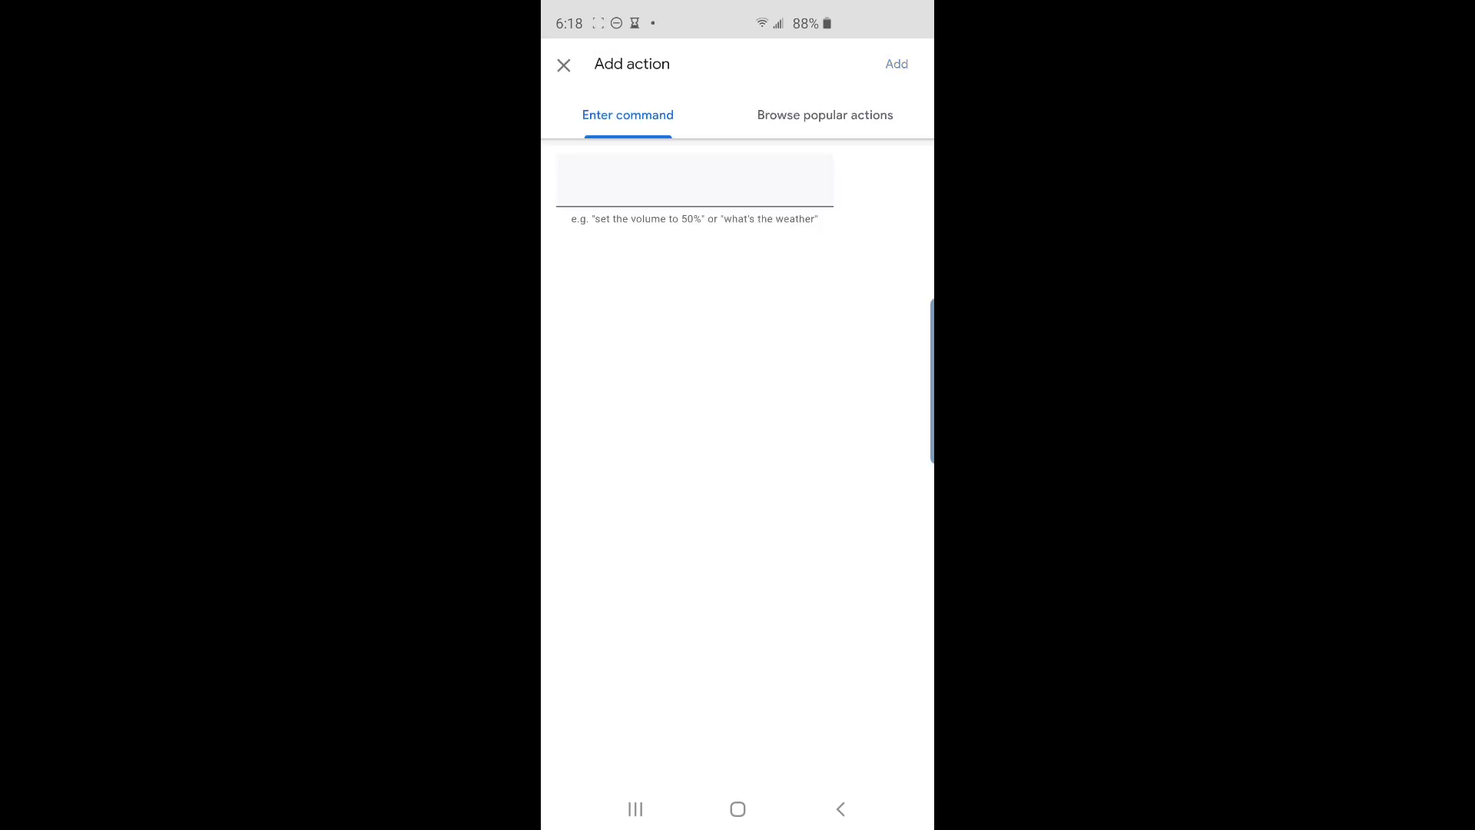
type("Shuffle chill playlist")
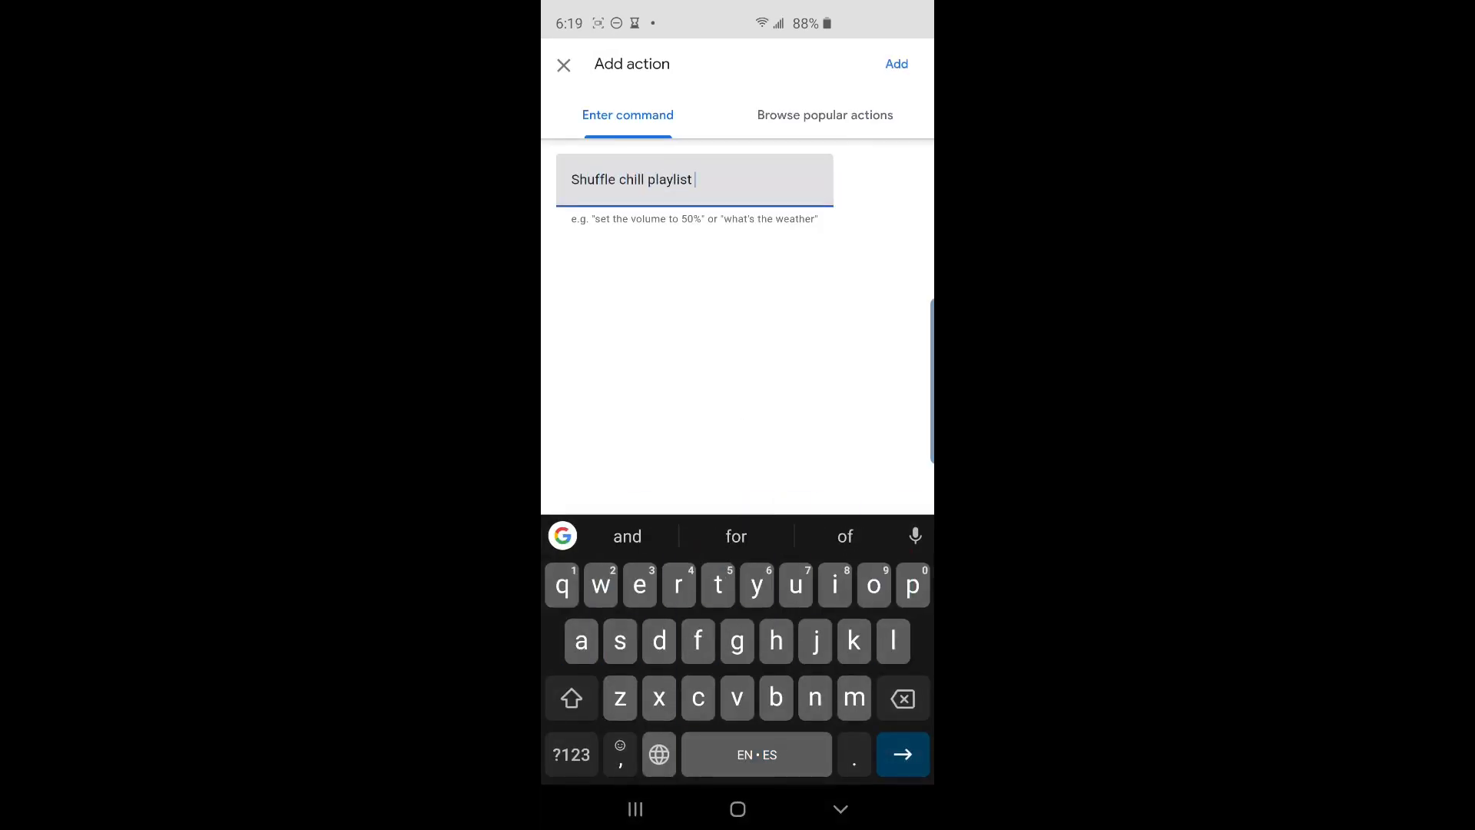
type("on all speakers")
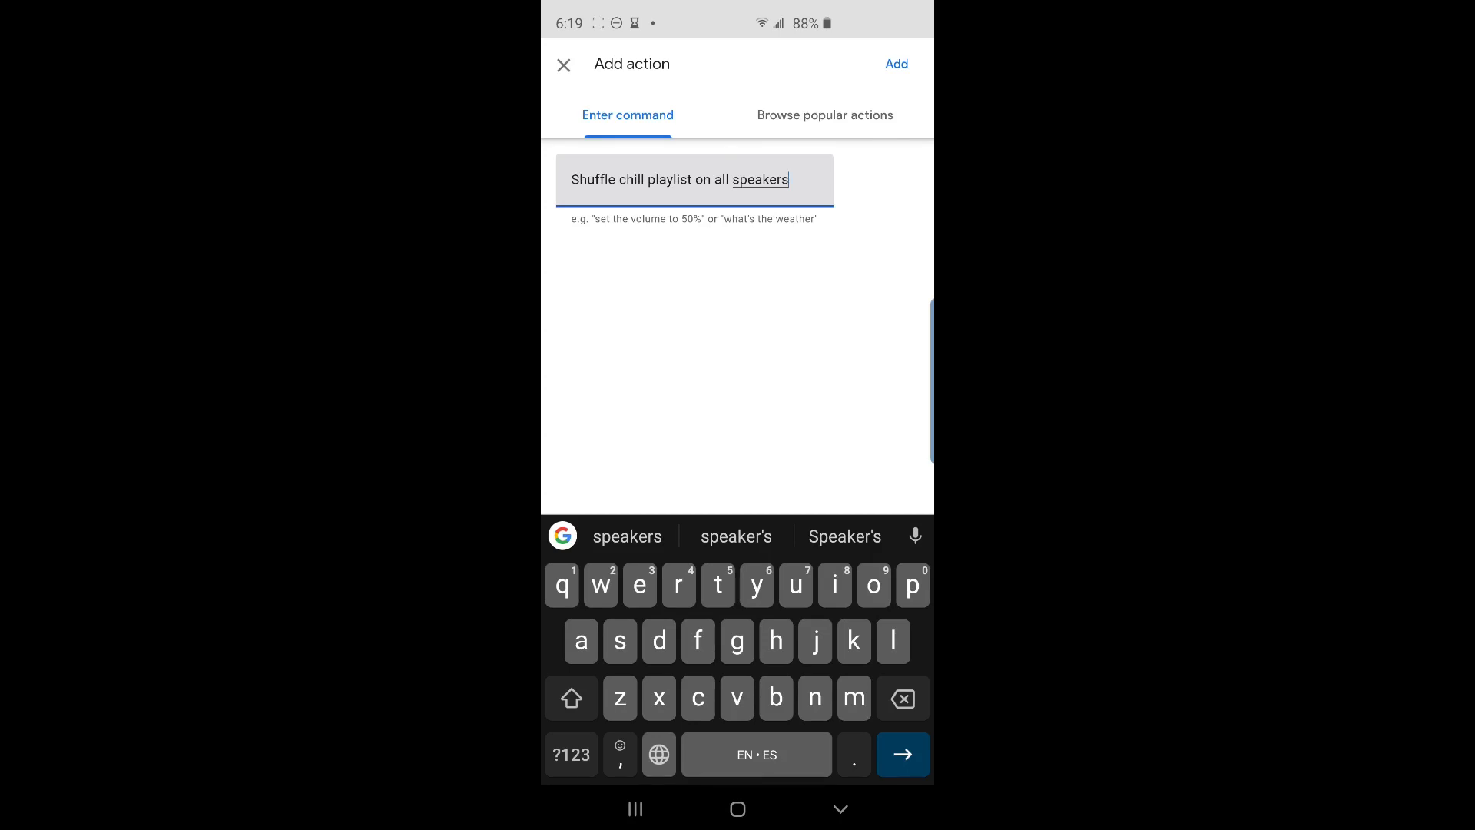
left_click(896, 64)
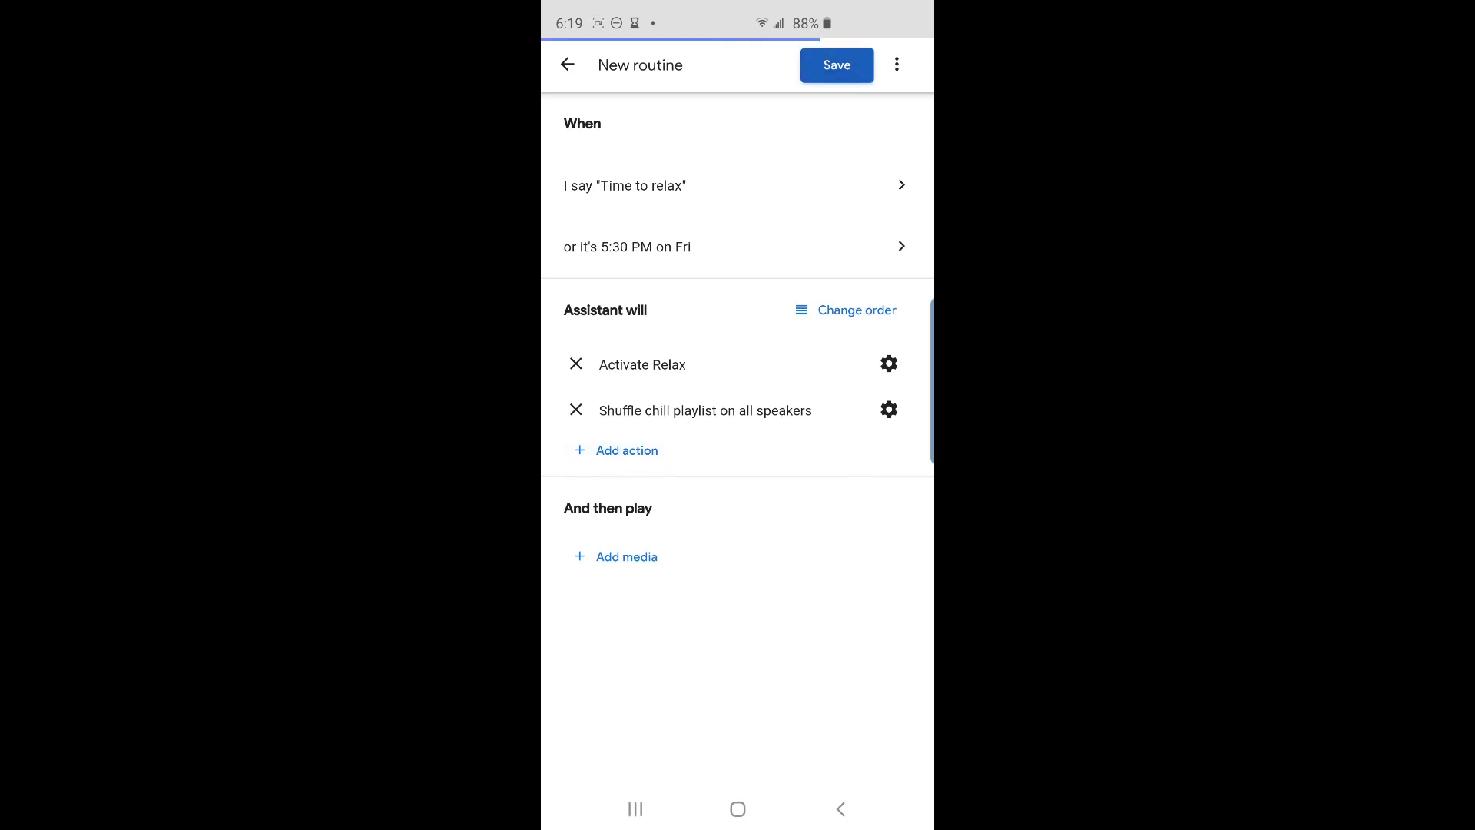
Save the 'Time to relax' routine so it appears under Custom routines with 2 actions.
left_click(837, 65)
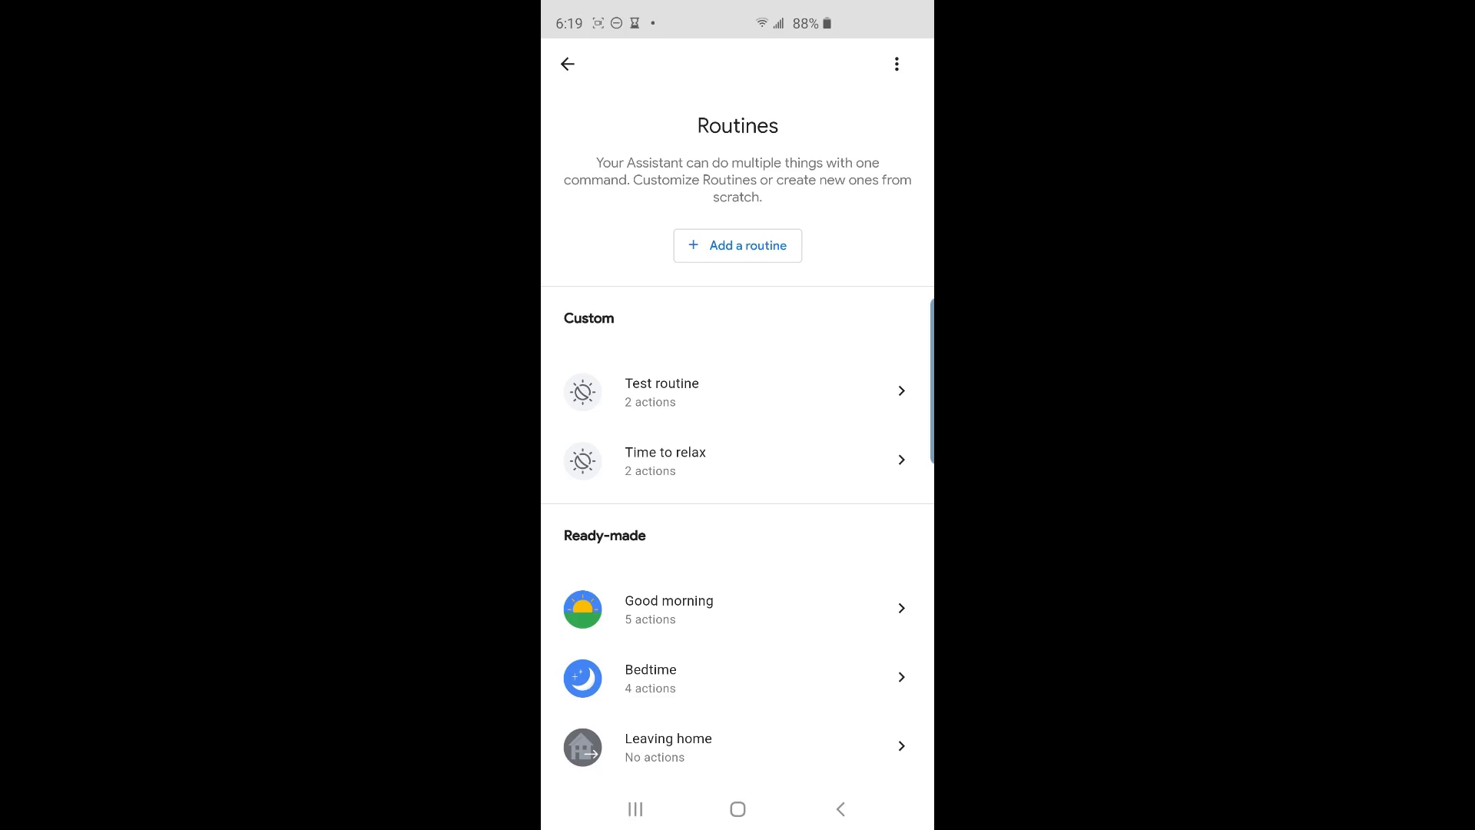
Open the ready-made Good morning routine and start adding a new action.
left_click(669, 608)
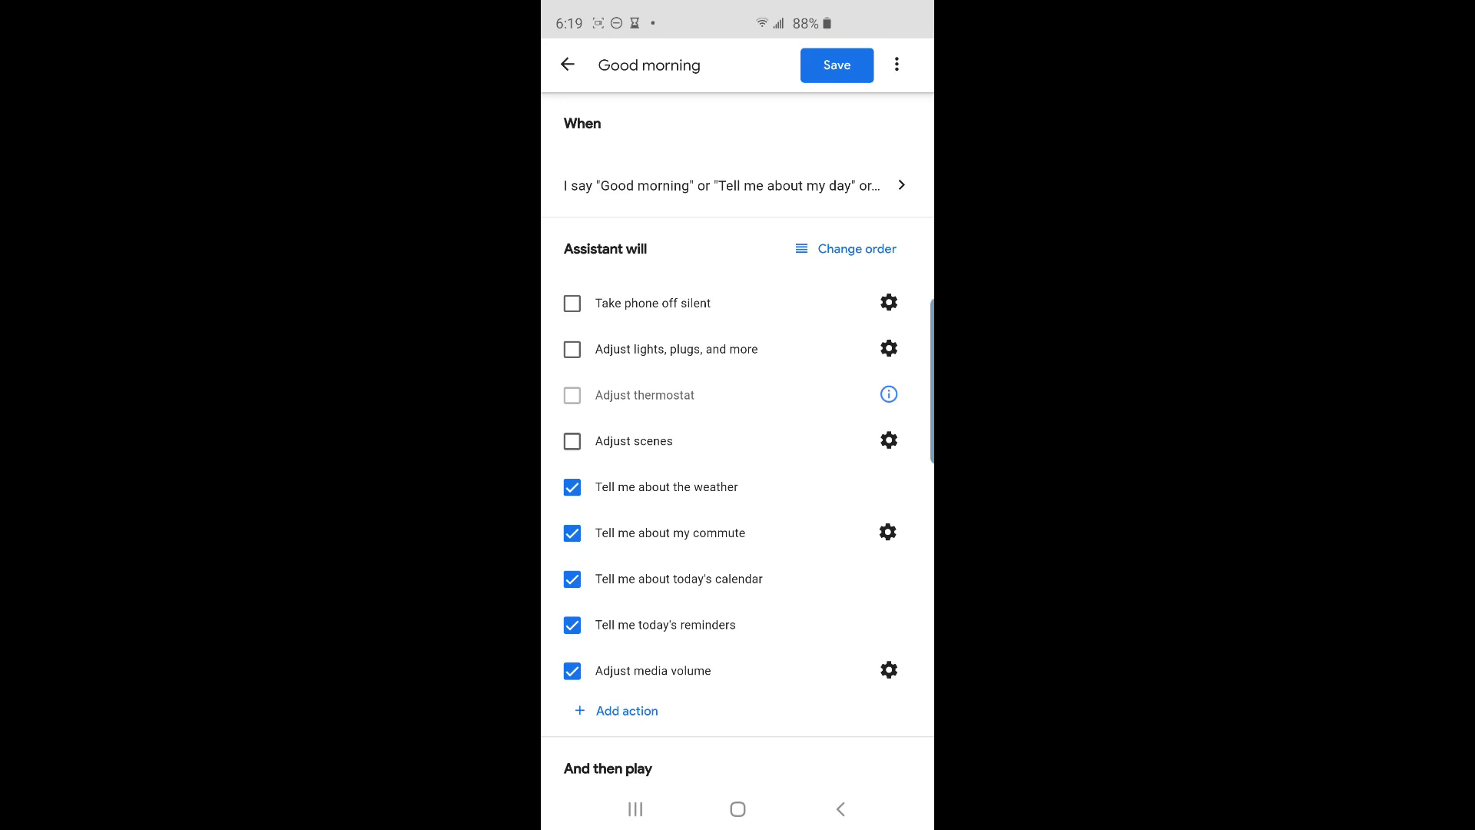
scroll("down", 3)
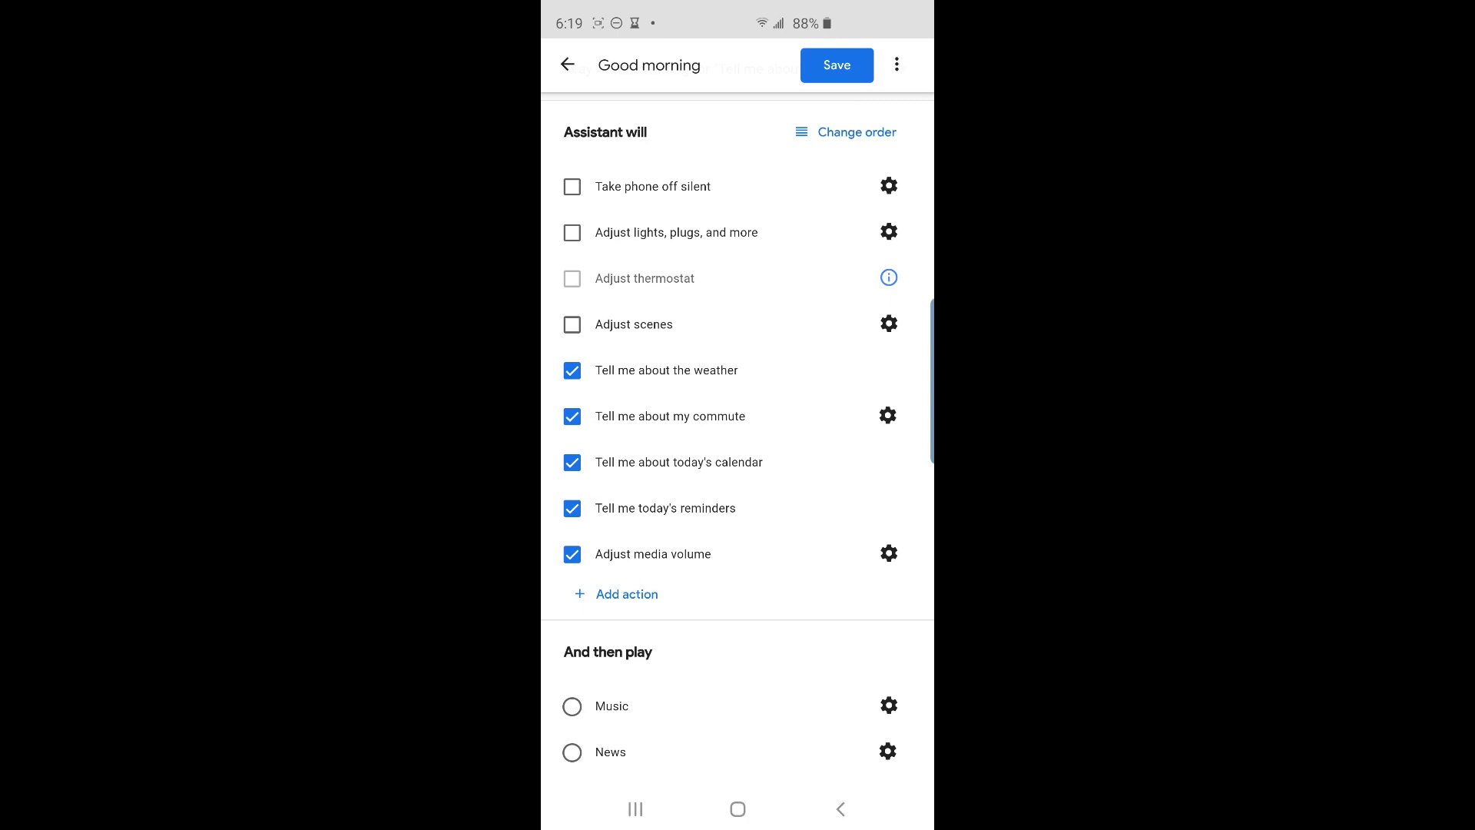
left_click(614, 594)
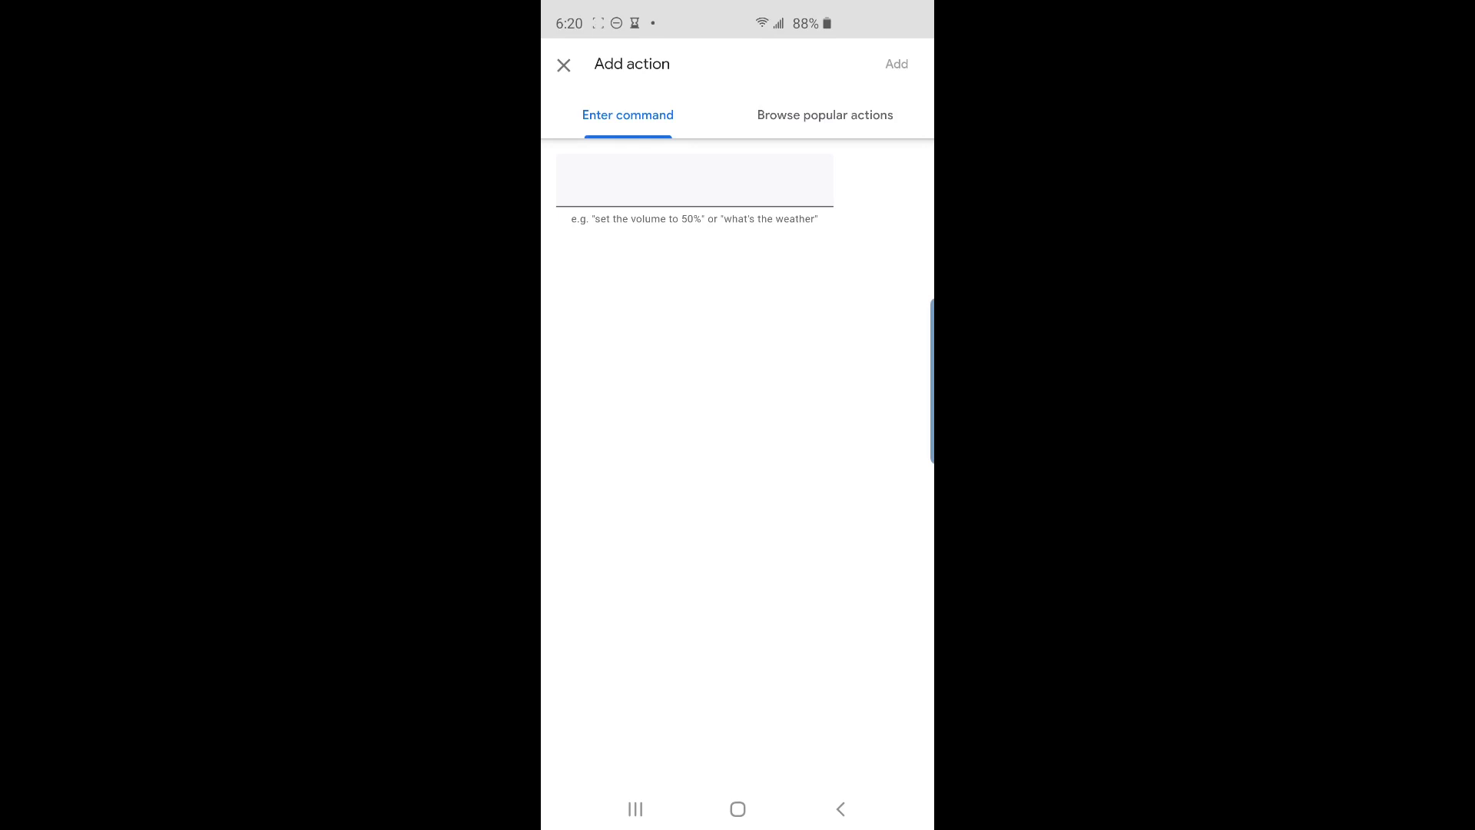
Add the action 'All lights 10%' to Good morning.
type("All lights 10%")
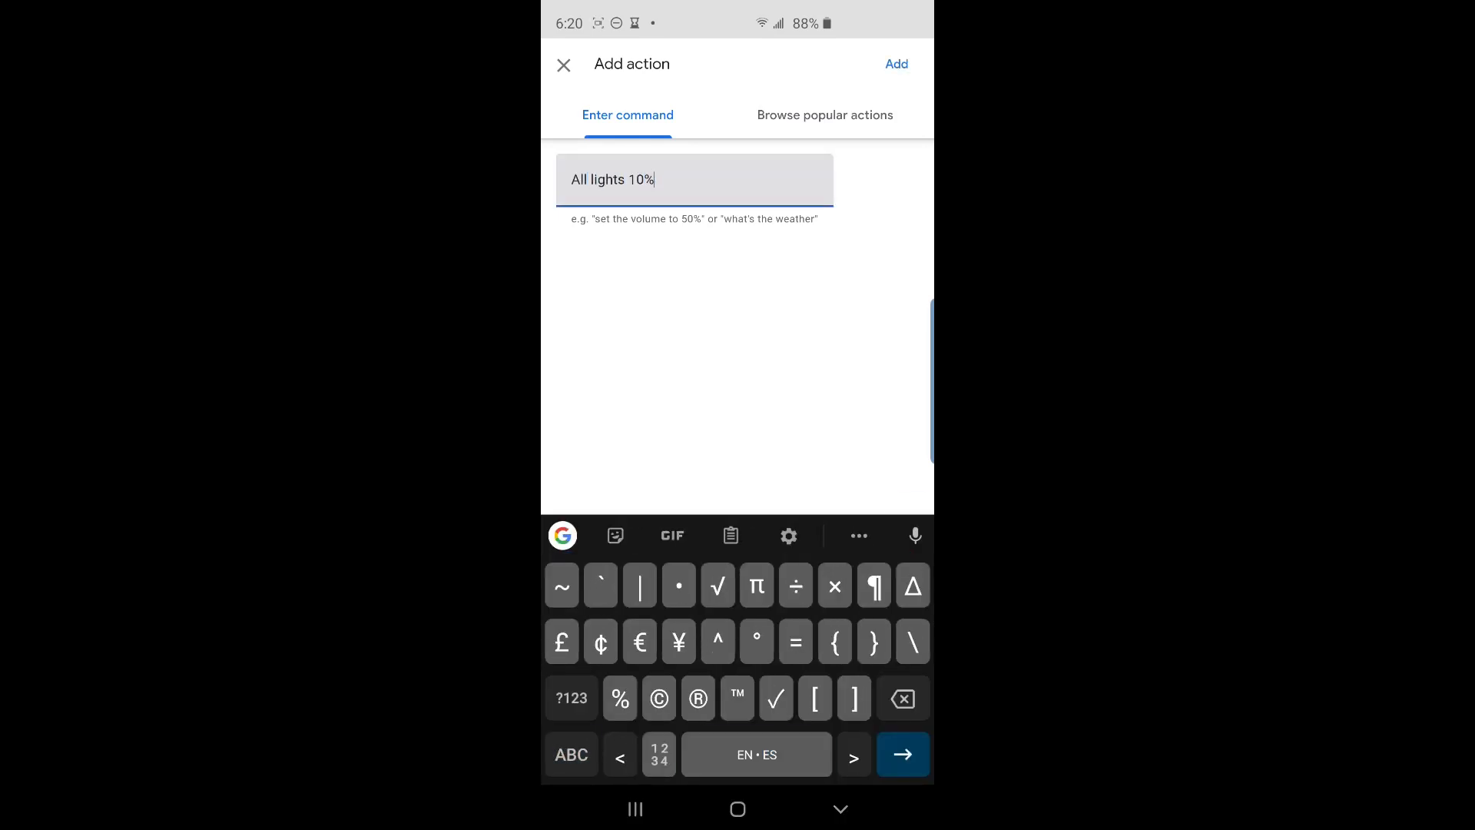
left_click(896, 63)
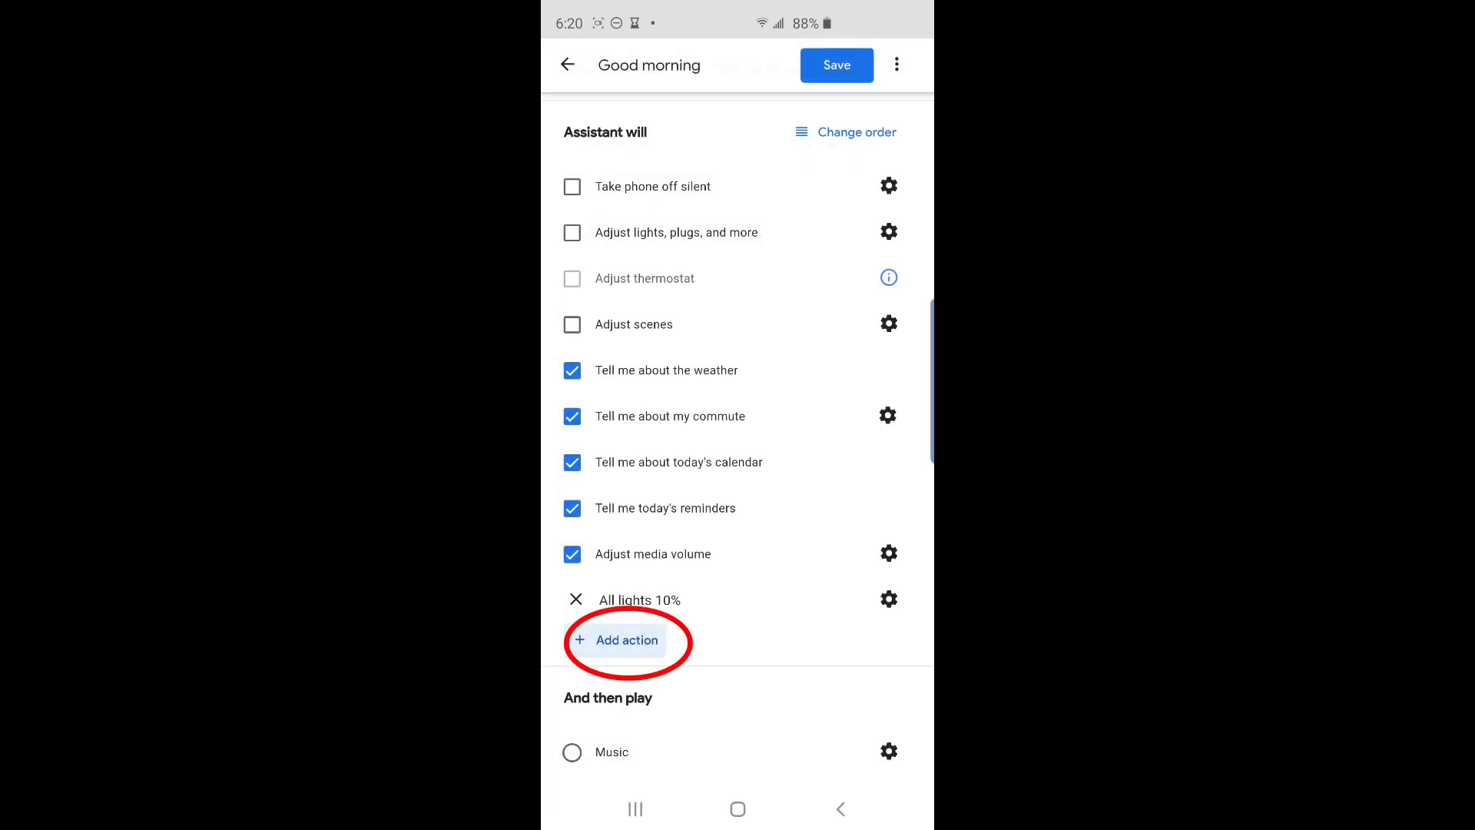
Add 'Play all TWit.tv Shows podcast on all speakers' and save Good morning with 7 actions.
left_click(627, 640)
type("Play all")
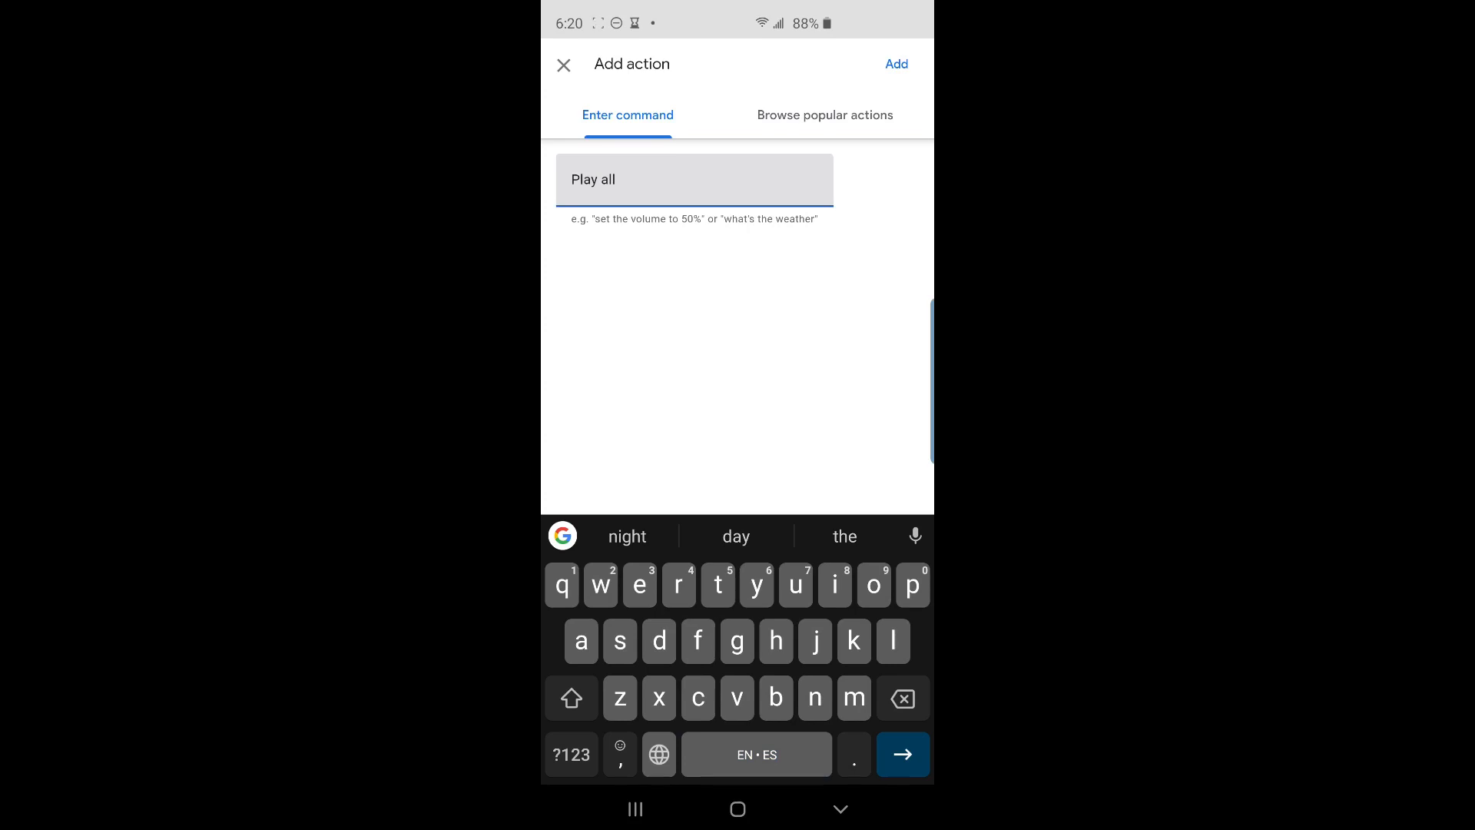
type("TWit.tv Shows")
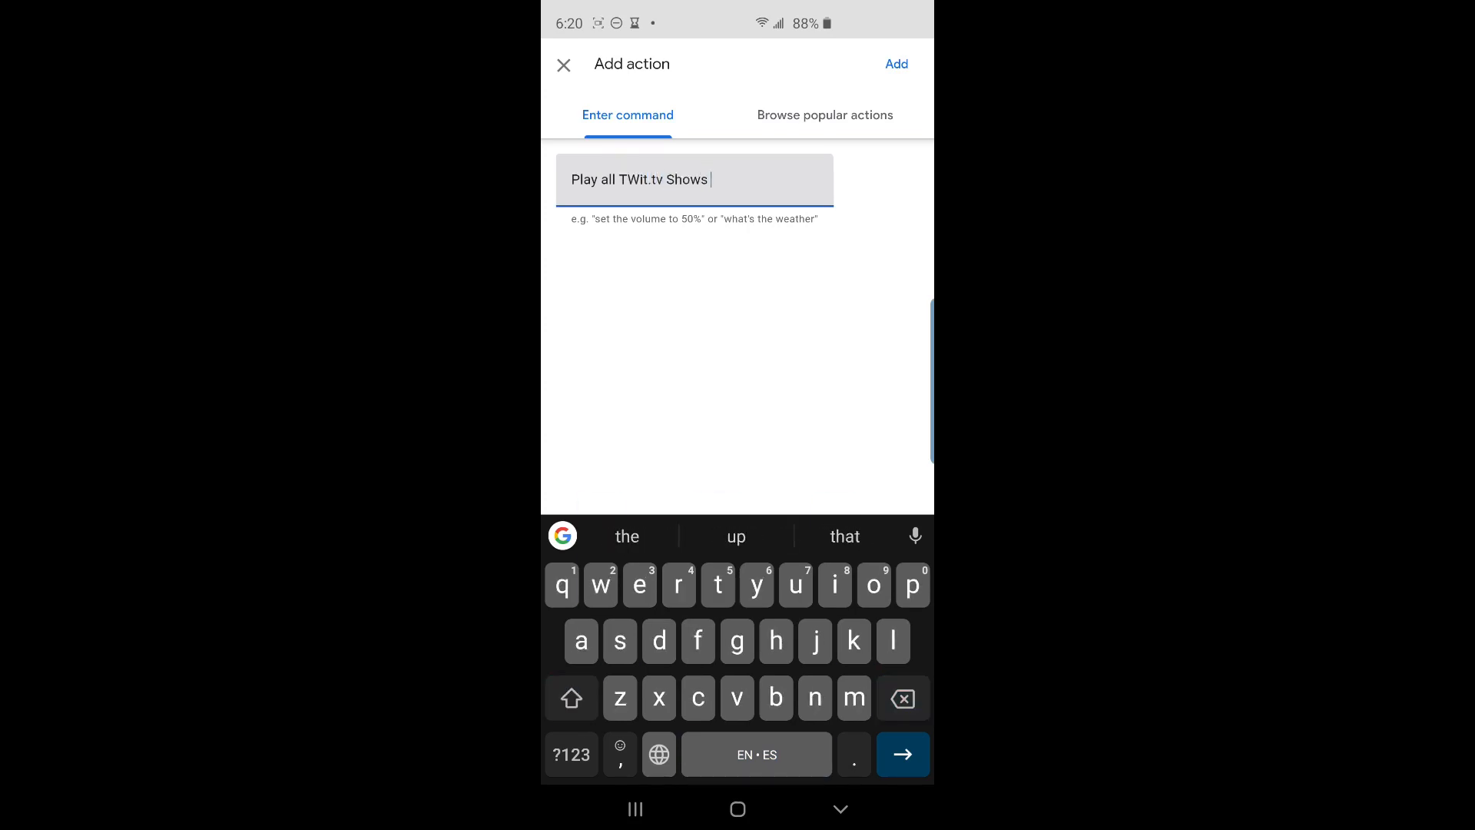
type("podcast on all")
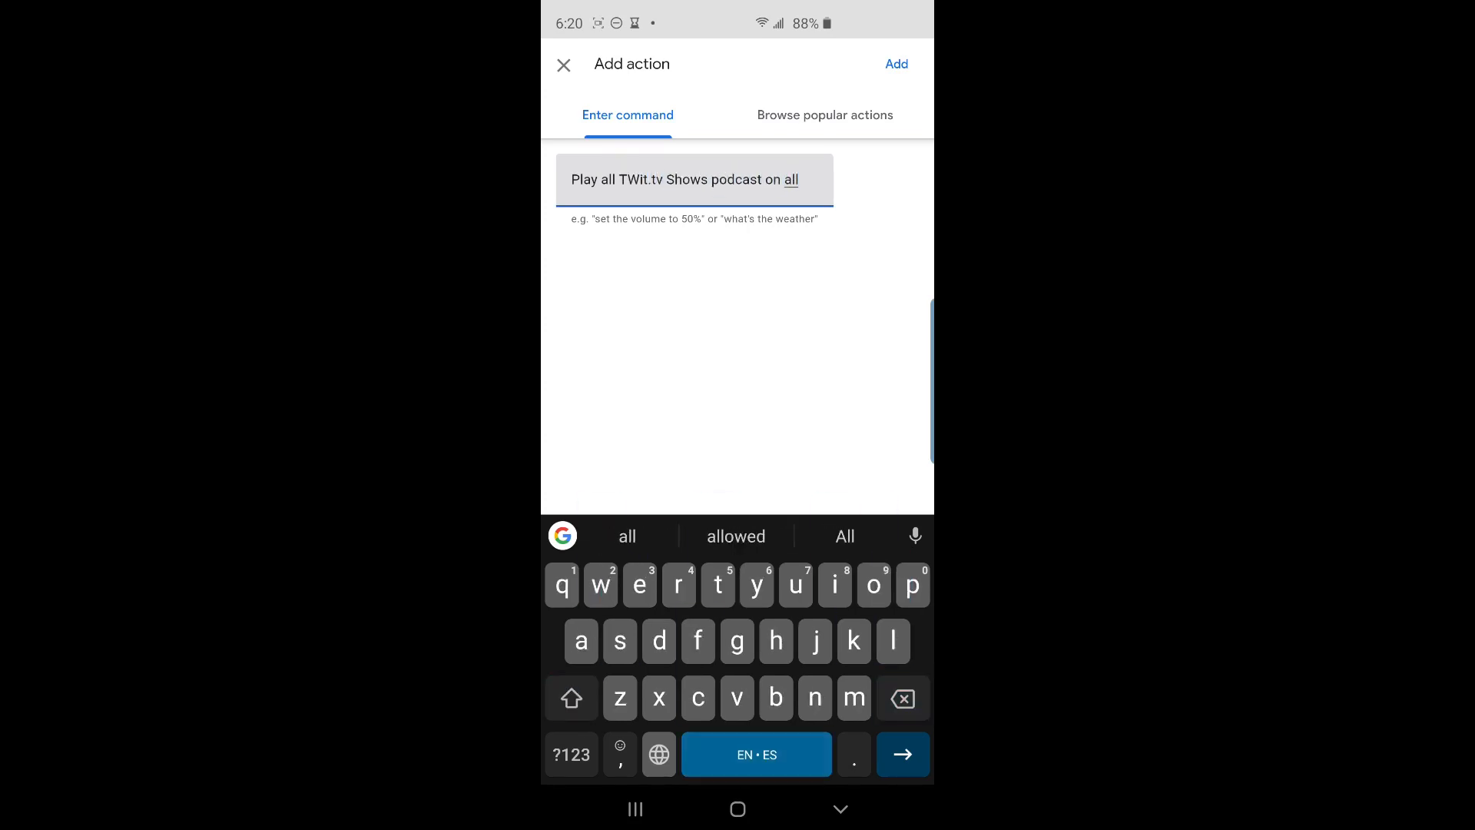
type("sp")
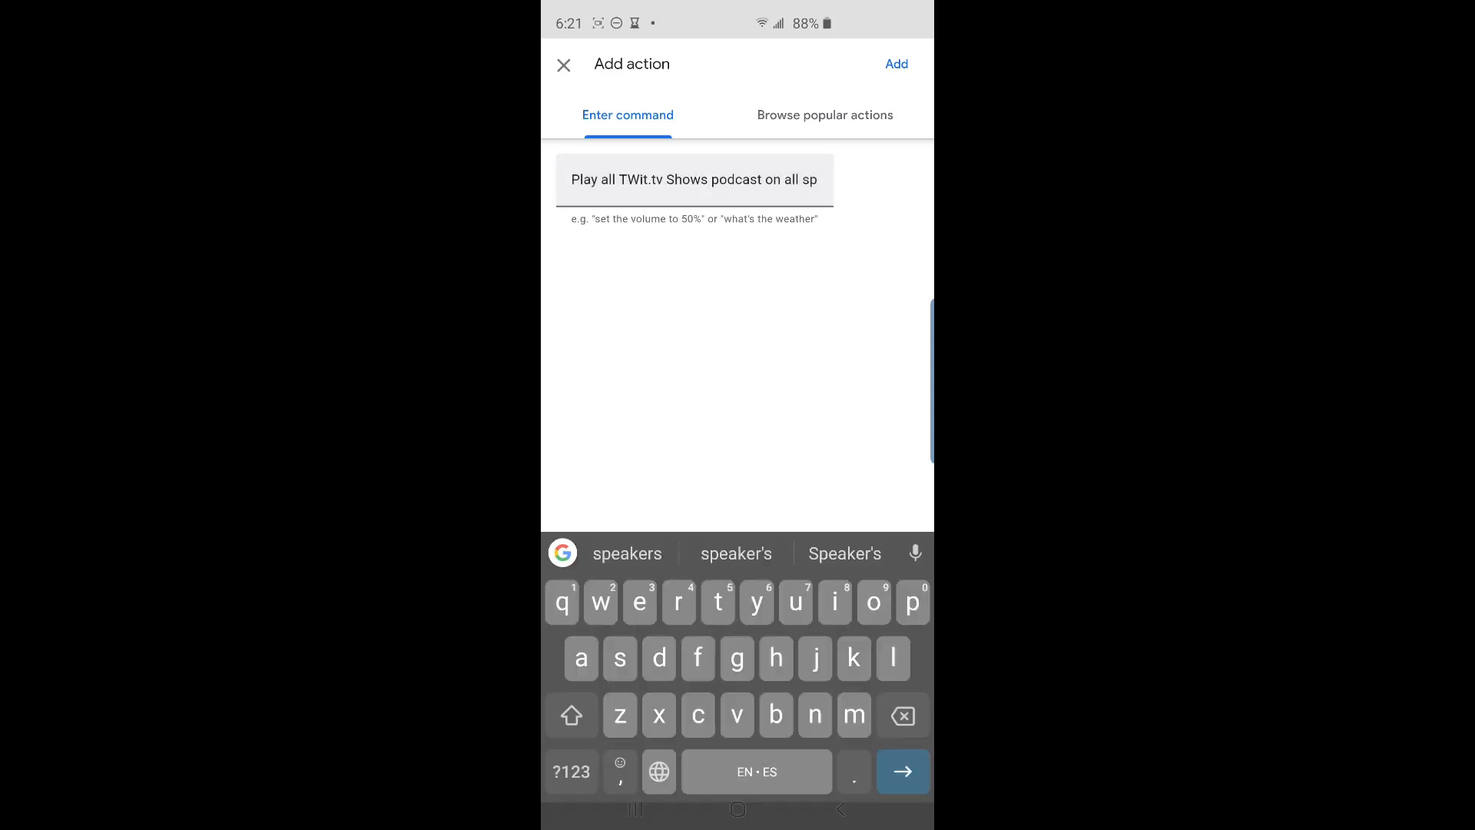
left_click(896, 64)
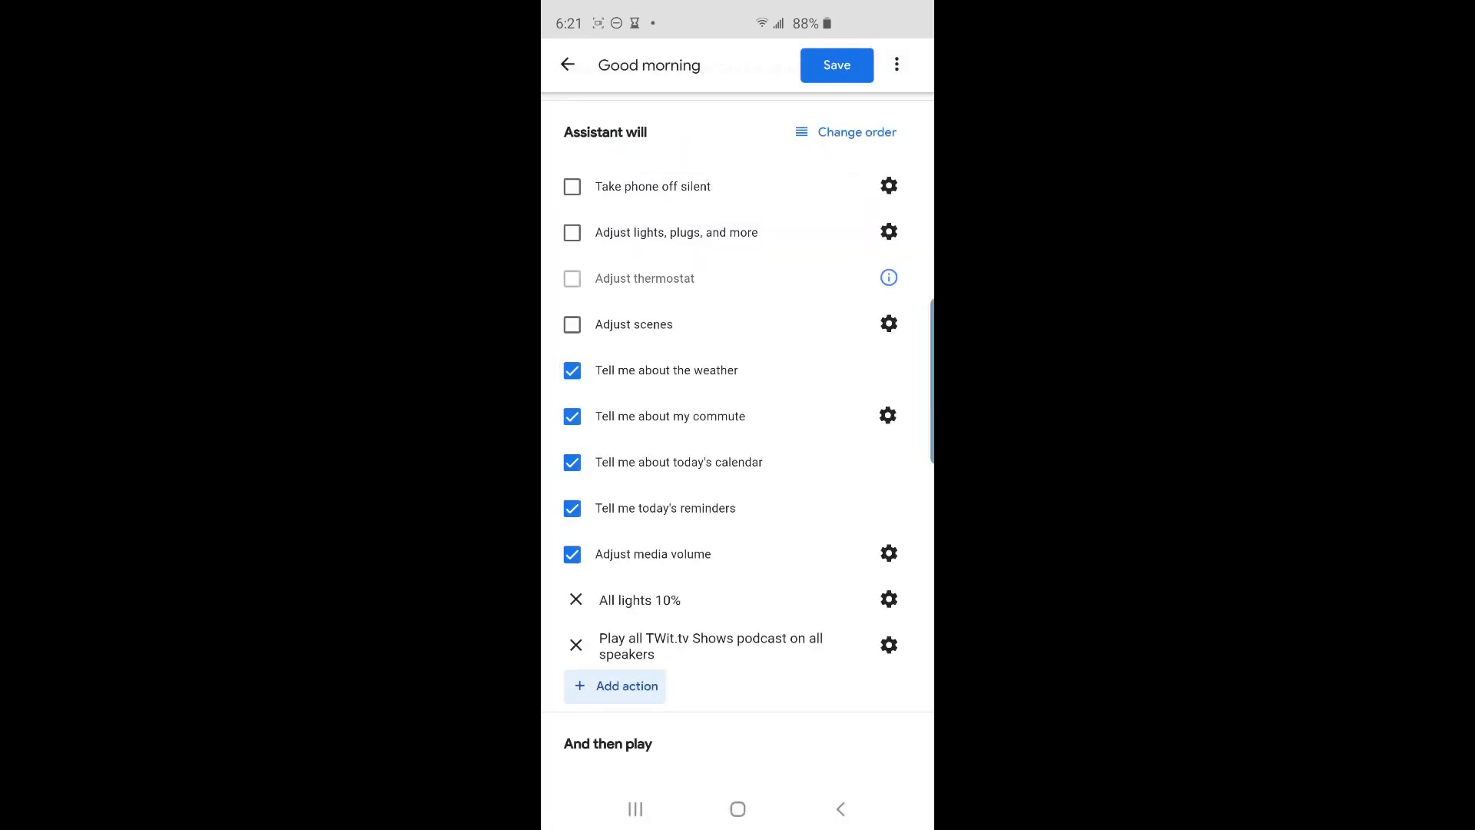
left_click(566, 65)
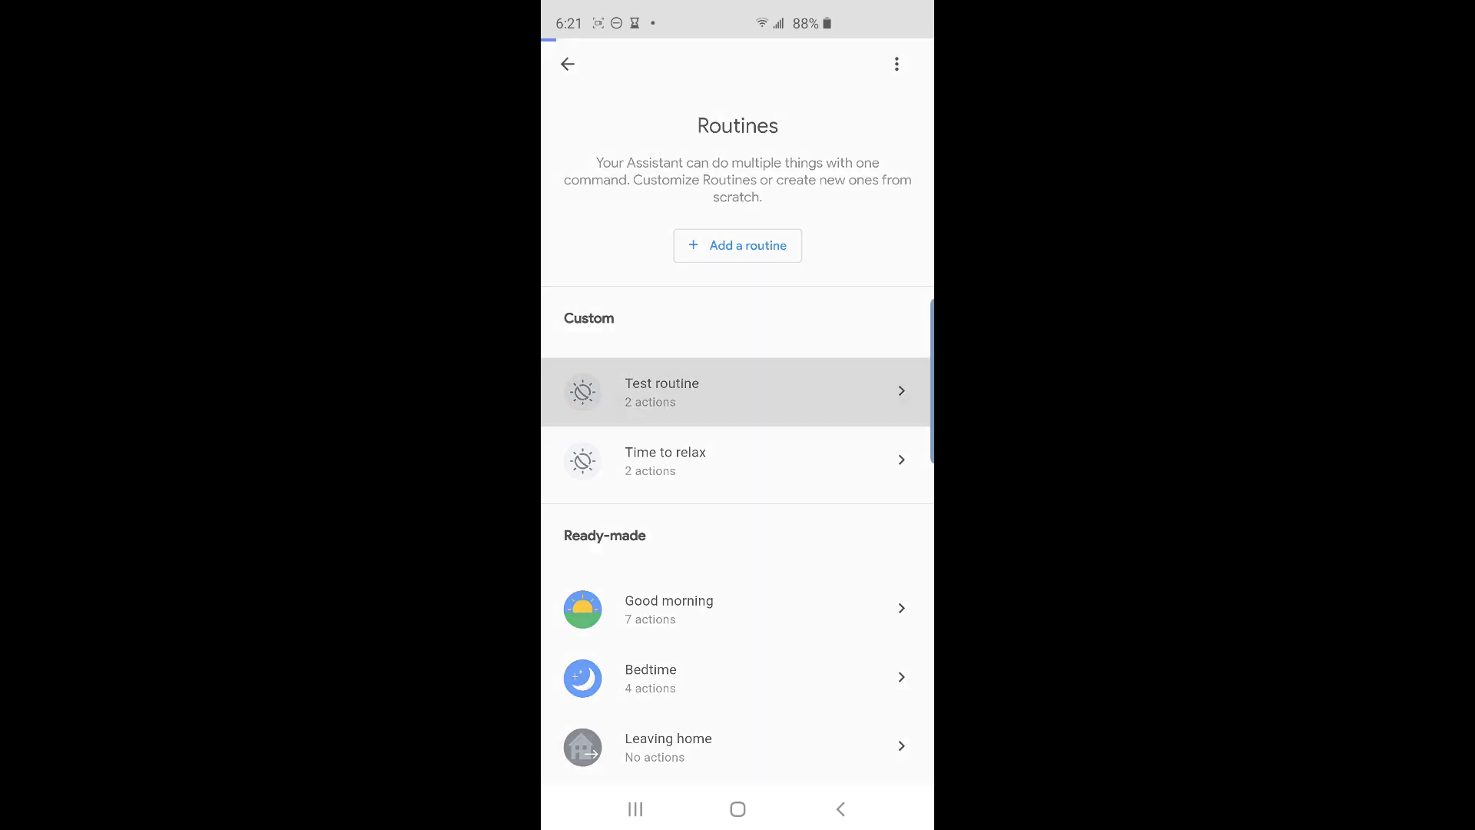
Delete the Test routine via its trash icon and confirm, leaving only 'Time to relax'.
left_click(661, 391)
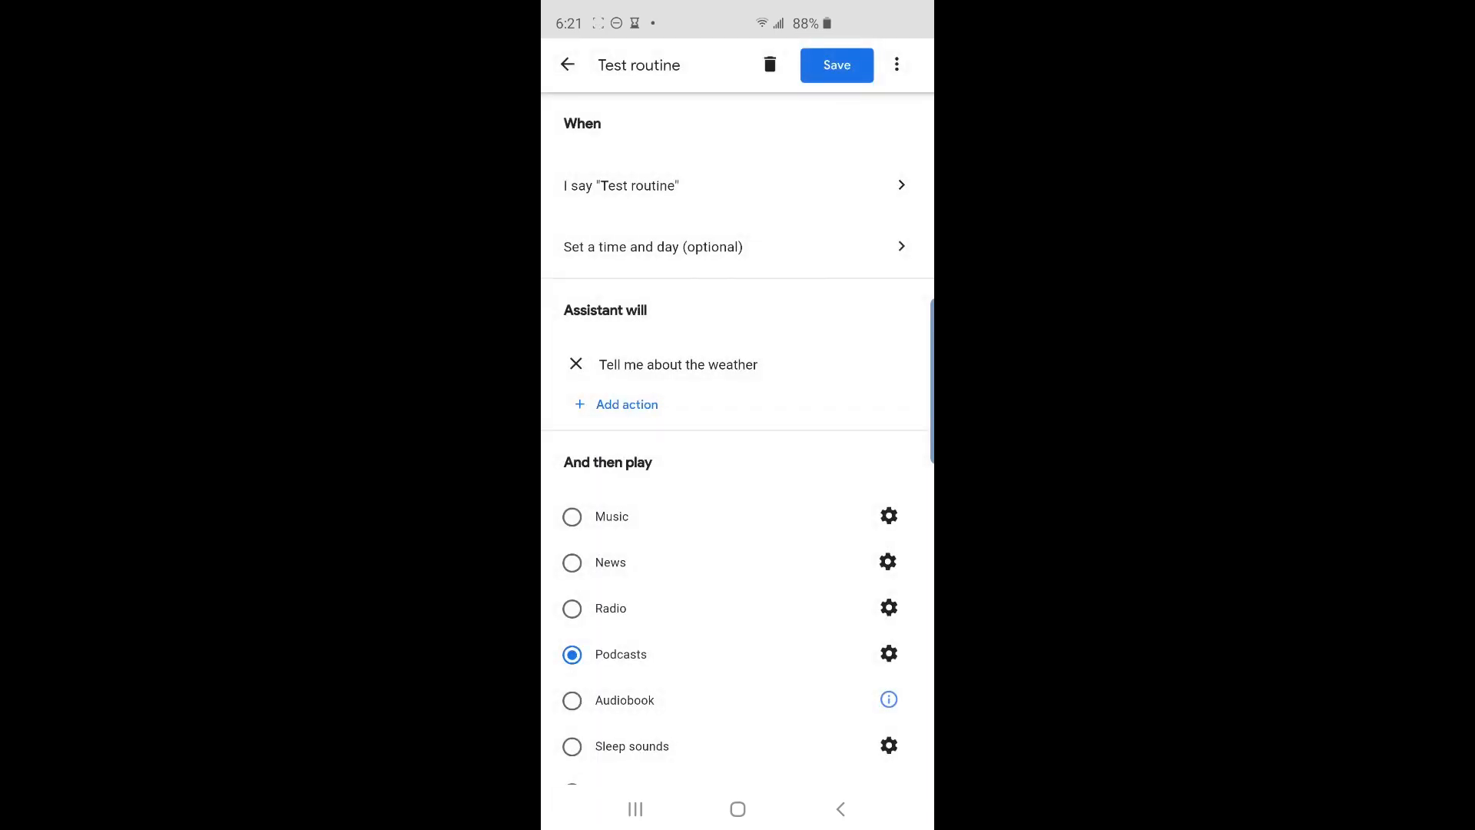
left_click(769, 64)
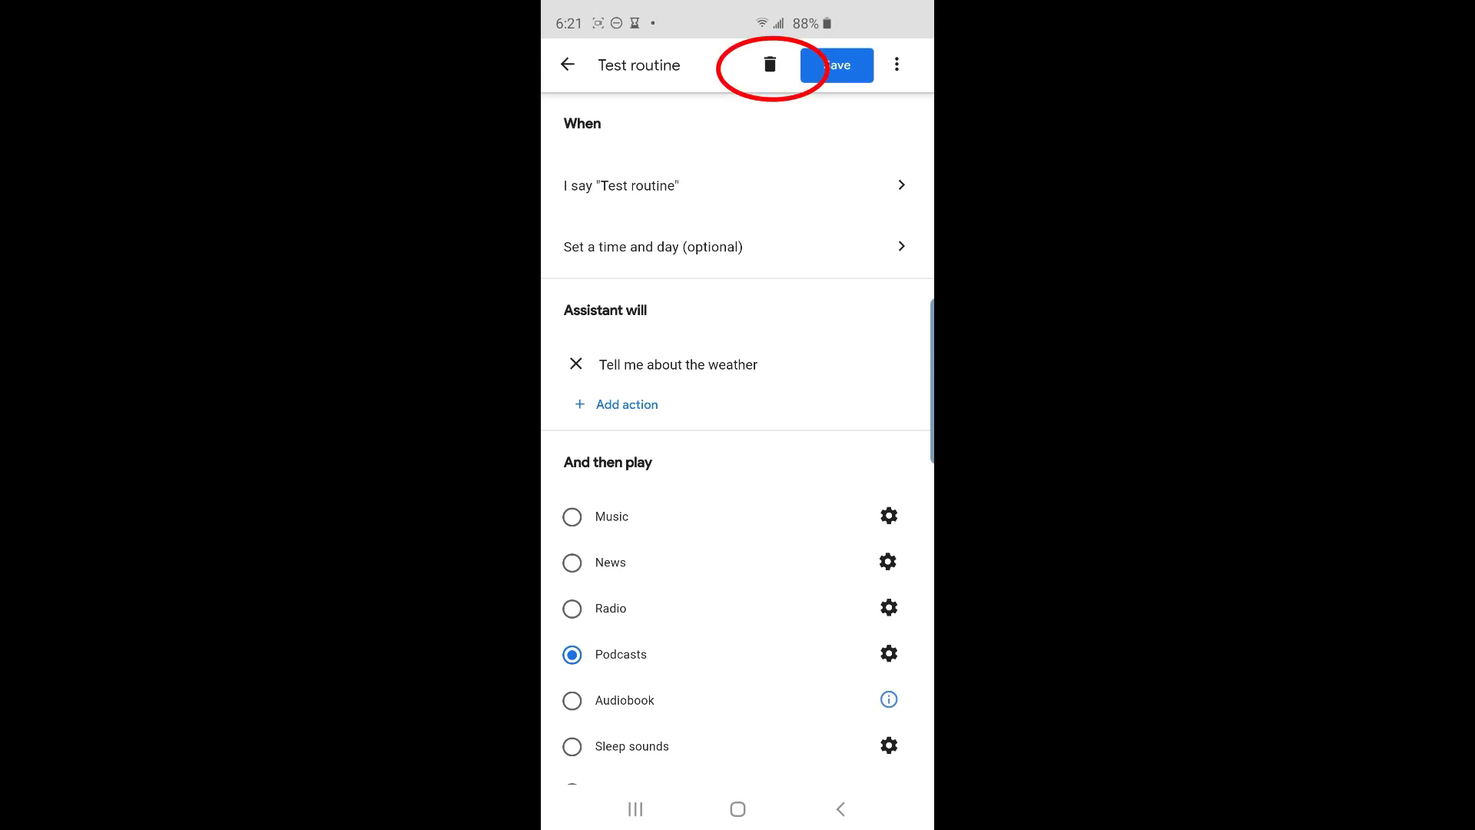
left_click(769, 65)
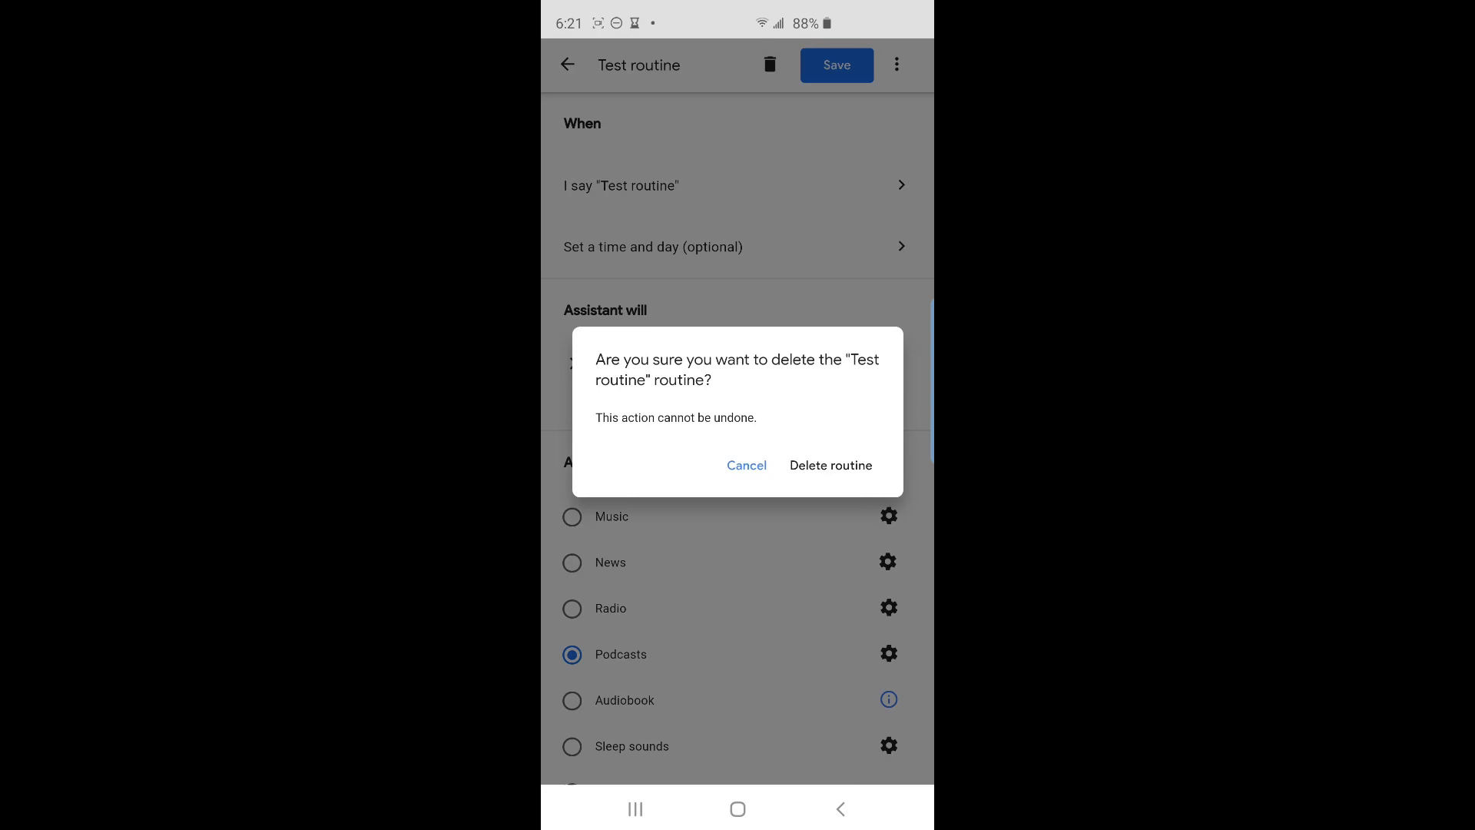
left_click(831, 465)
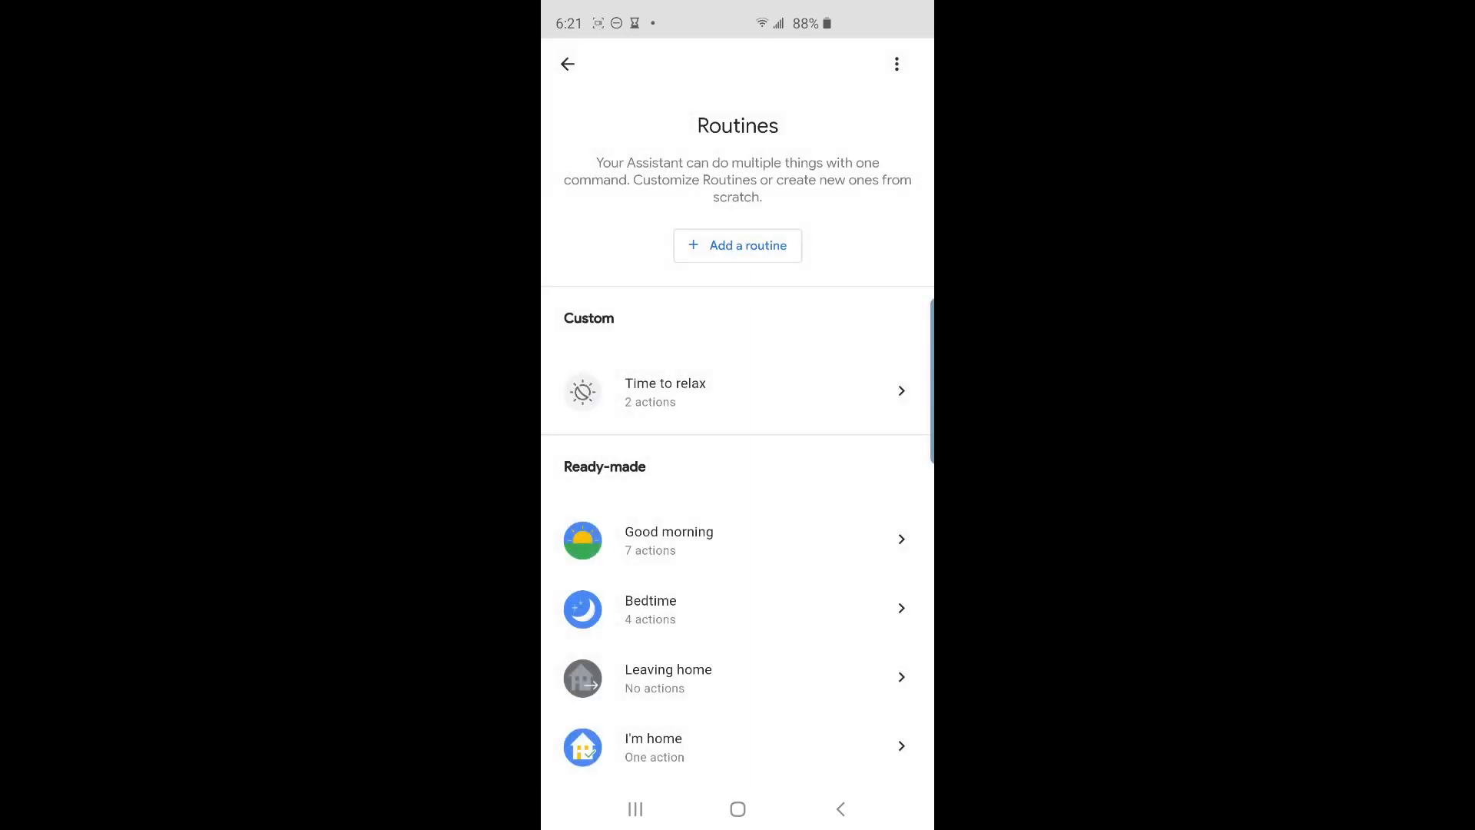